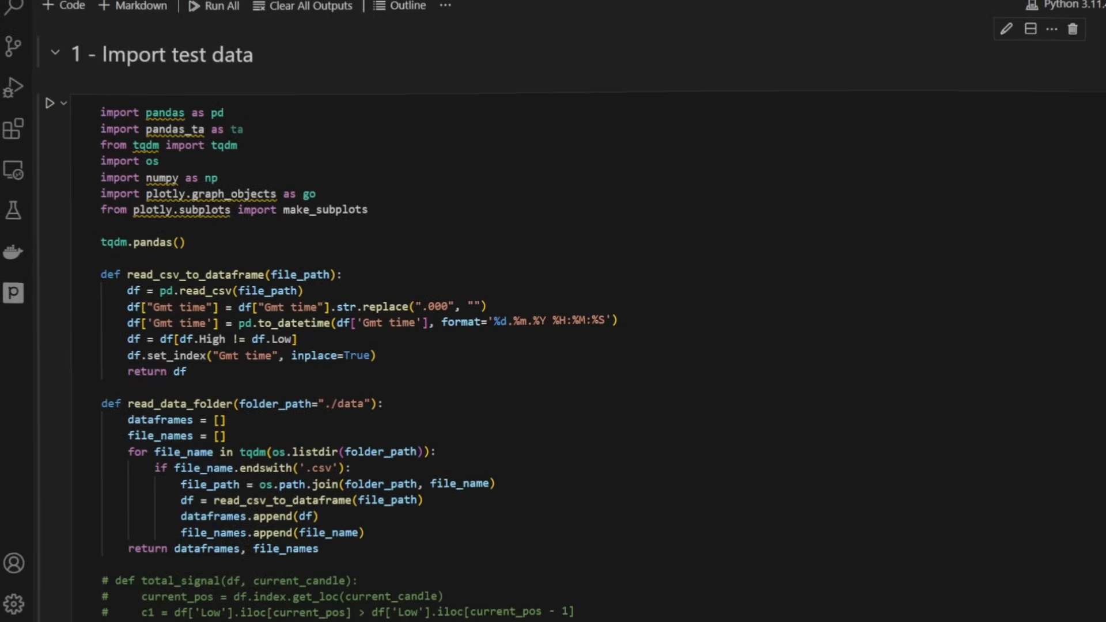
Review the csv reader's Gmt time parsing lines and move to the commented total_signal block
scroll(down, 3)
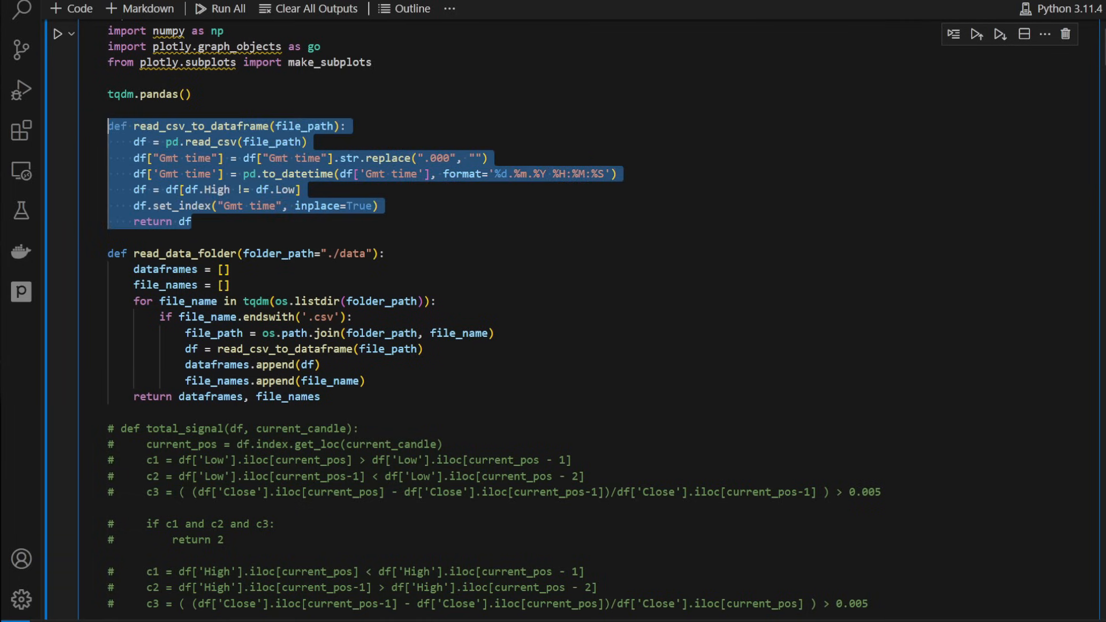
mouse_move(197, 125)
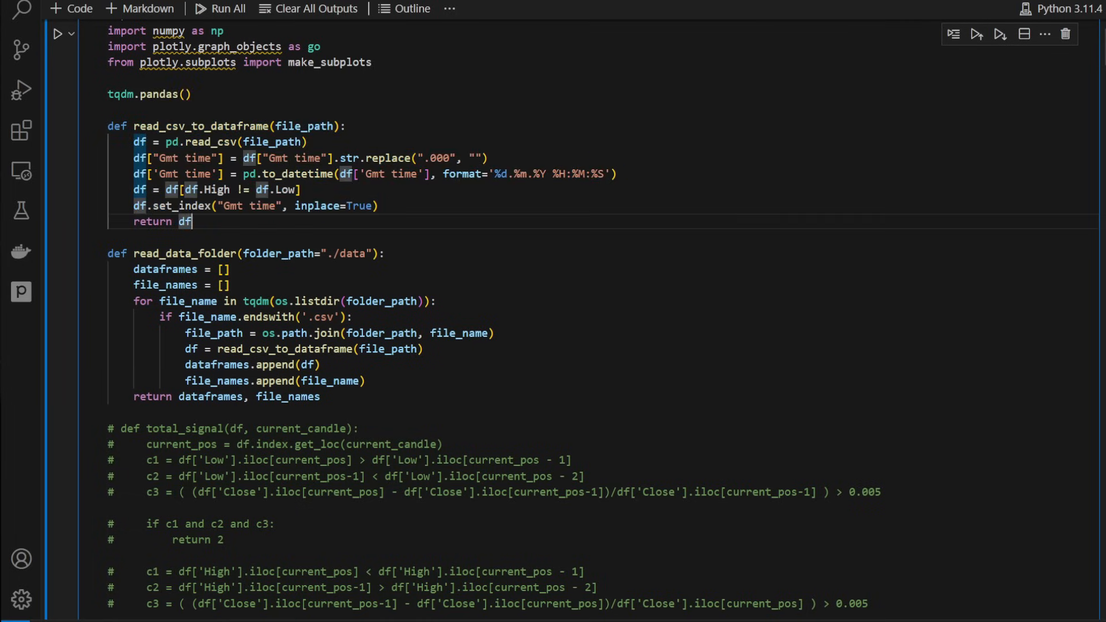
drag(132, 157, 377, 205)
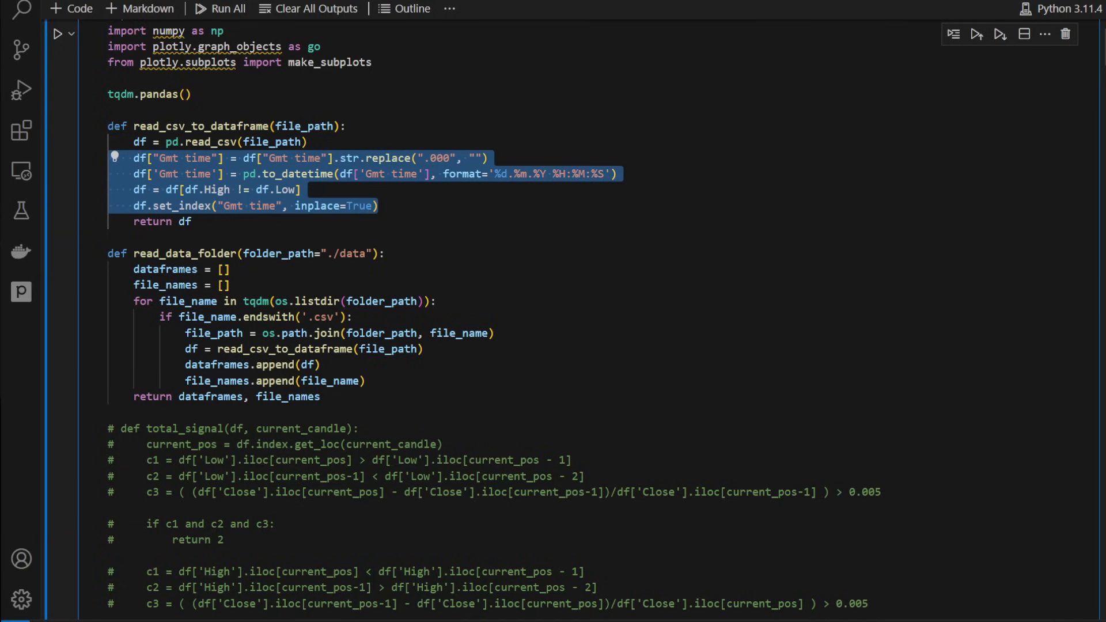
scroll(down, 3)
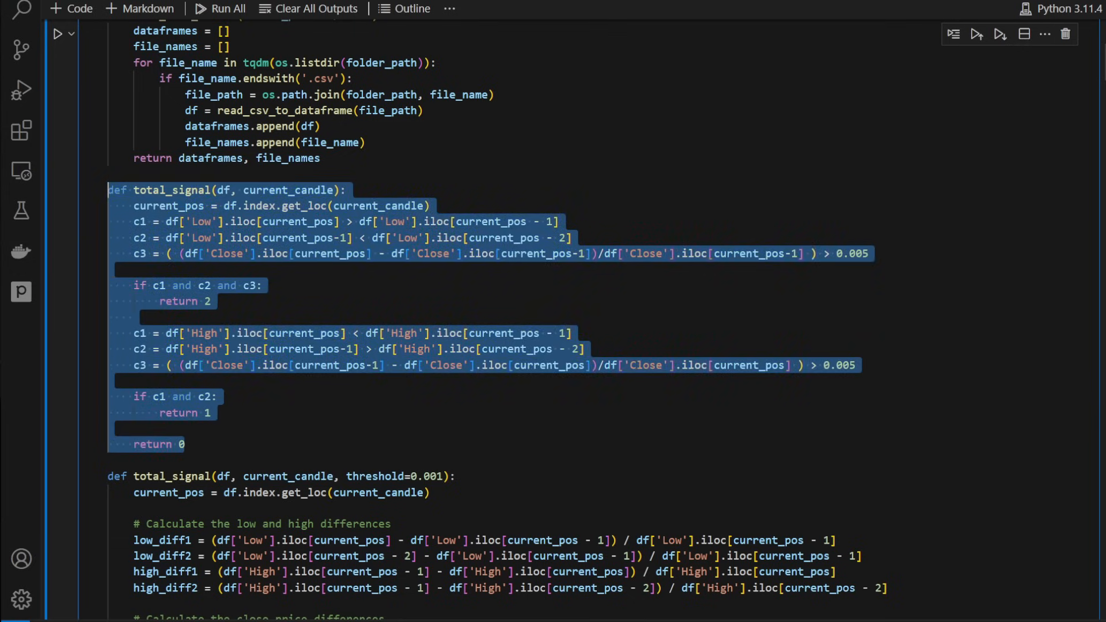
Comment out the thresholded total_signal variant and inspect its c3 Close and 0.005 cutoff conditions
scroll(down, 3)
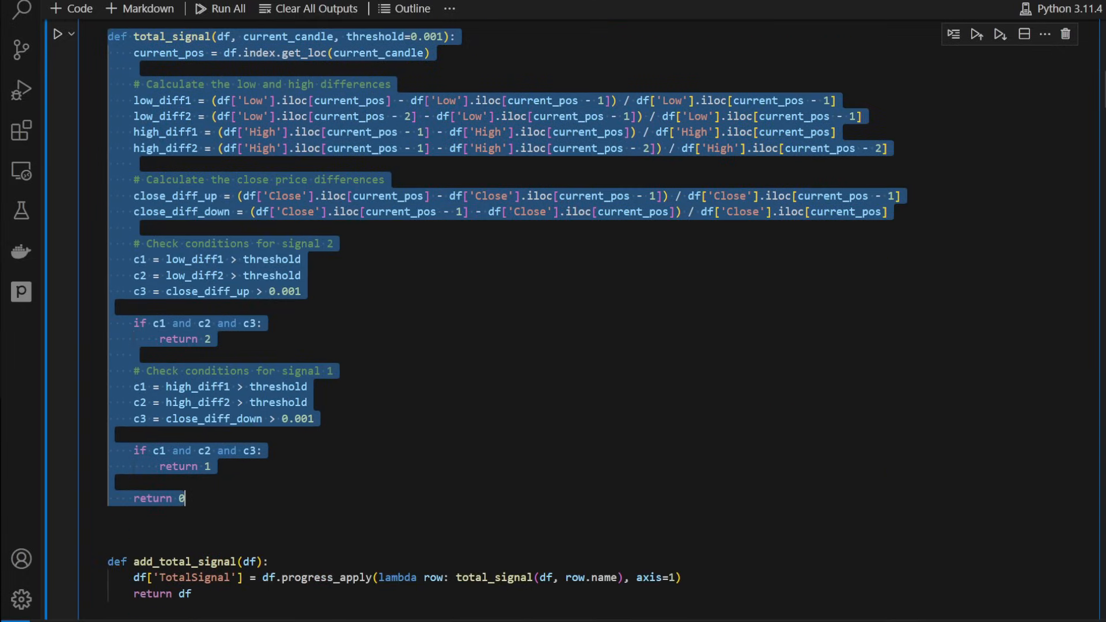
key(ctrl+/)
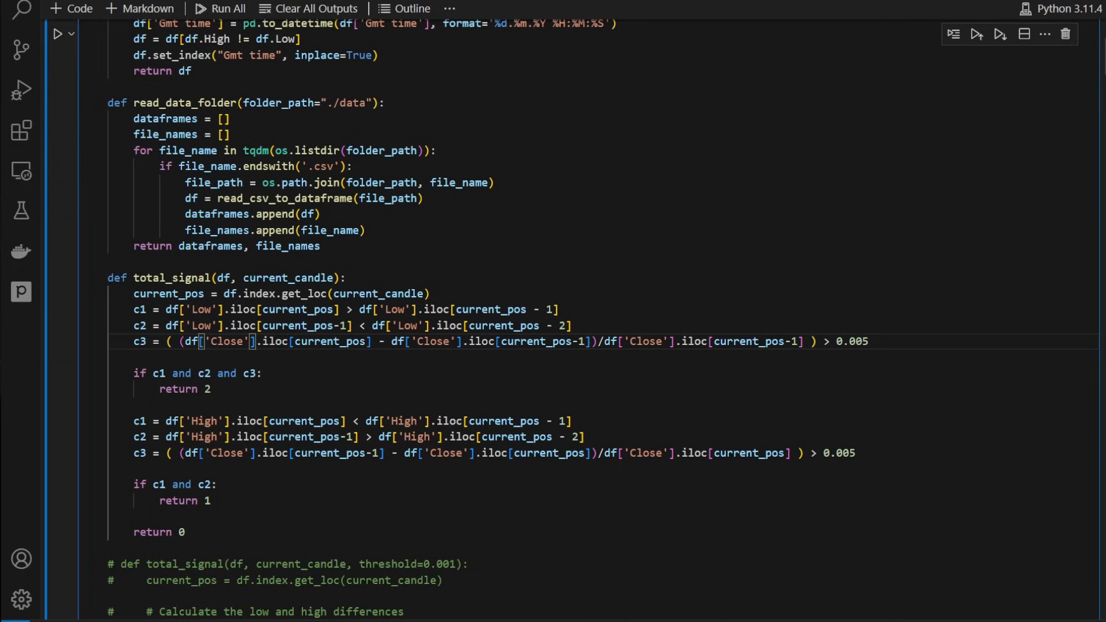
double_click(168, 293)
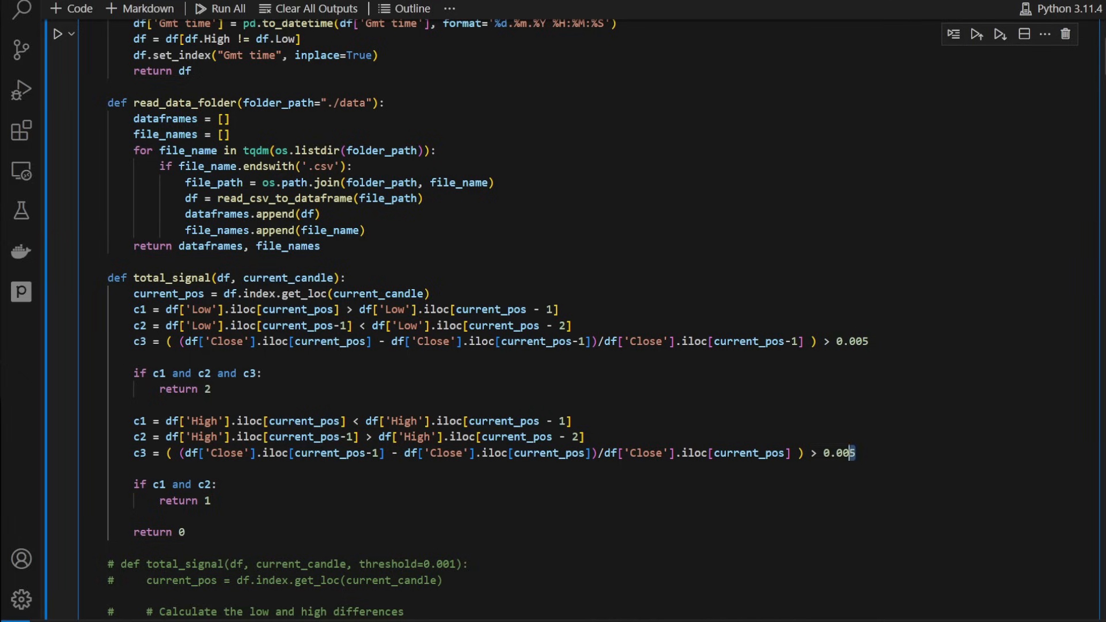
double_click(837, 452)
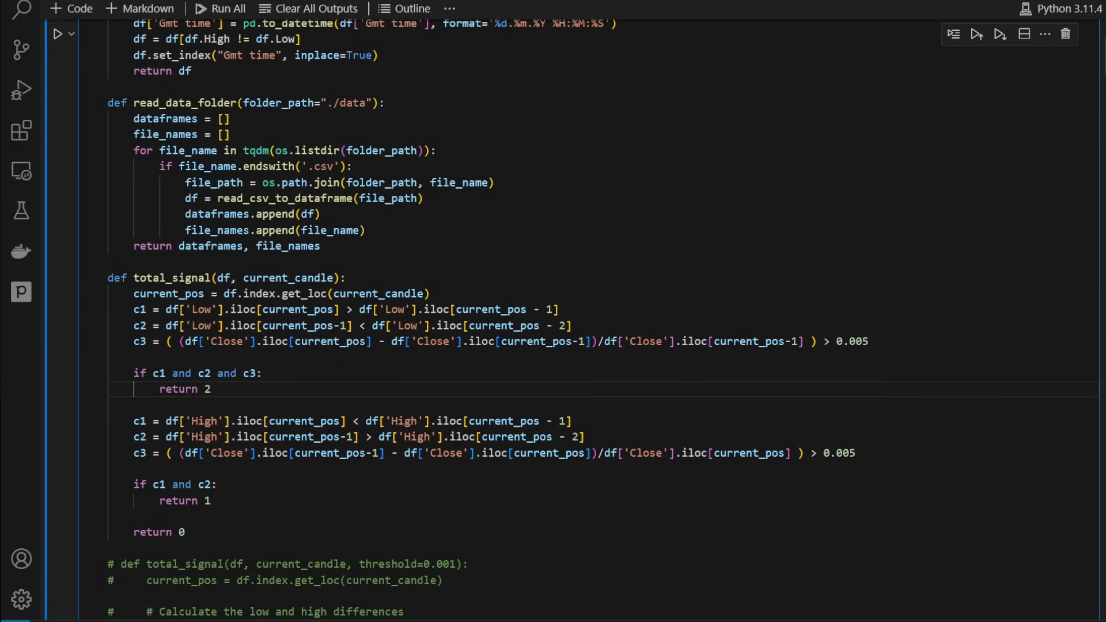
Extend the simple version's second check to read 'if c1 and c2 and c3:'
drag(134, 421, 727, 453)
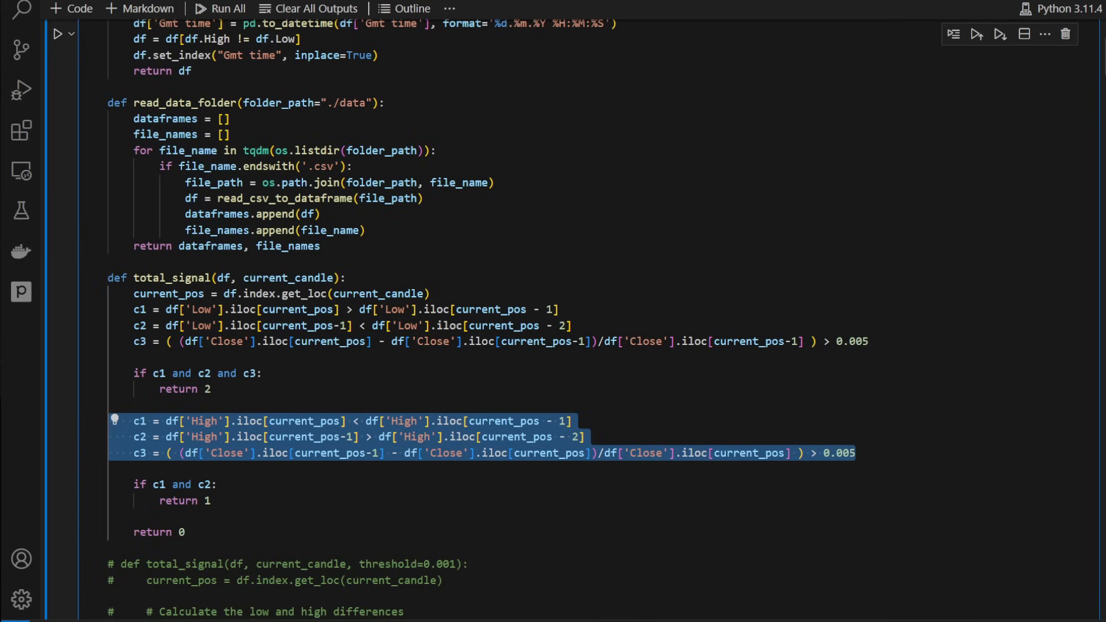
click(182, 501)
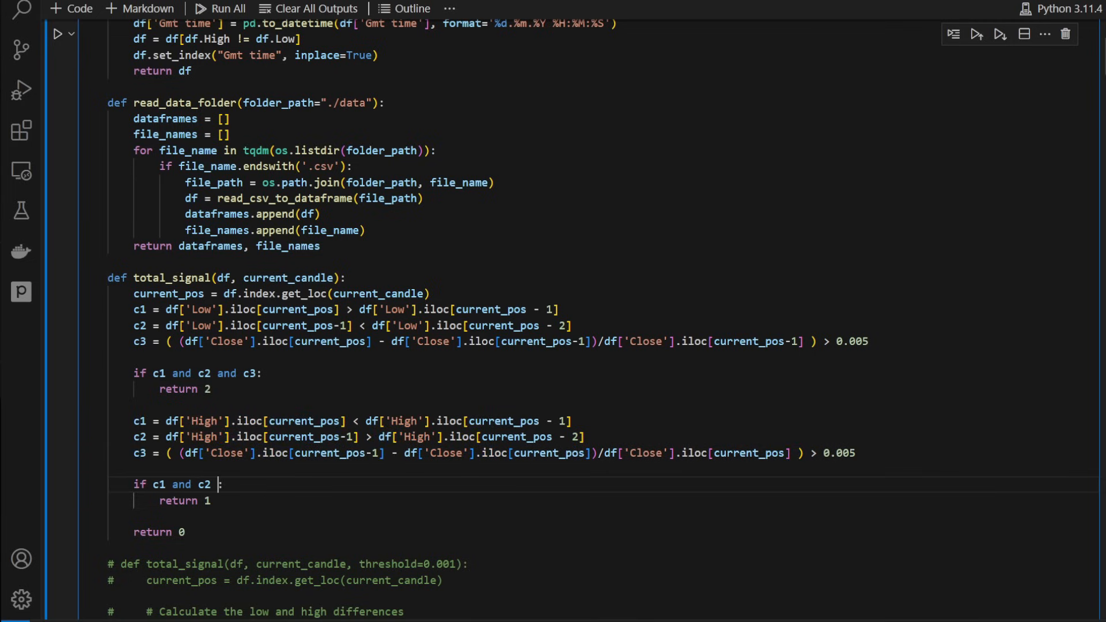
text(c)
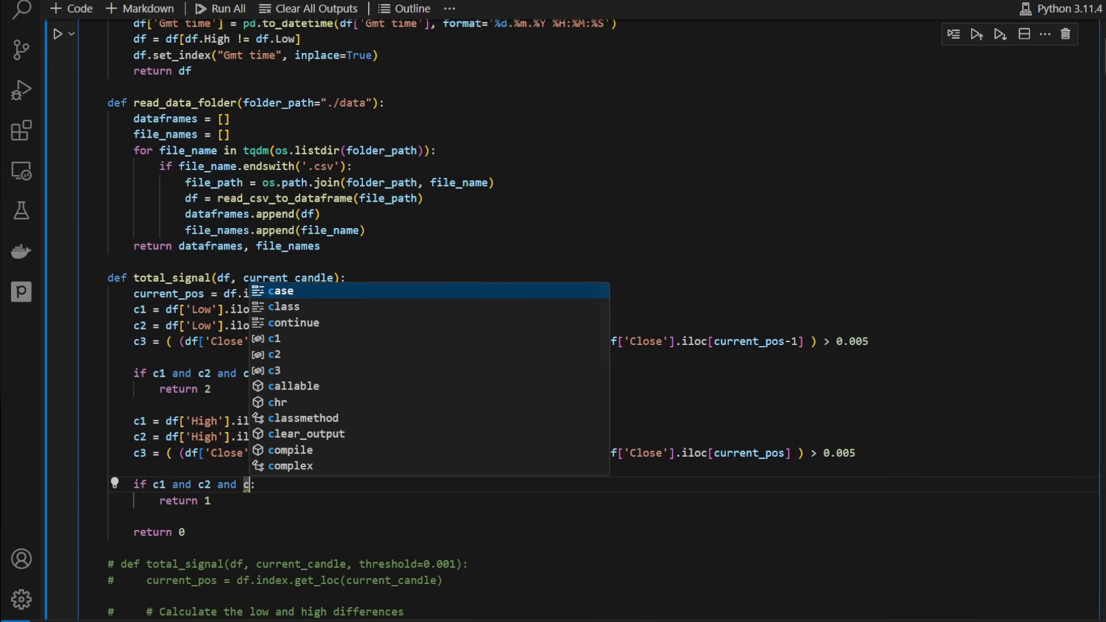
text(3)
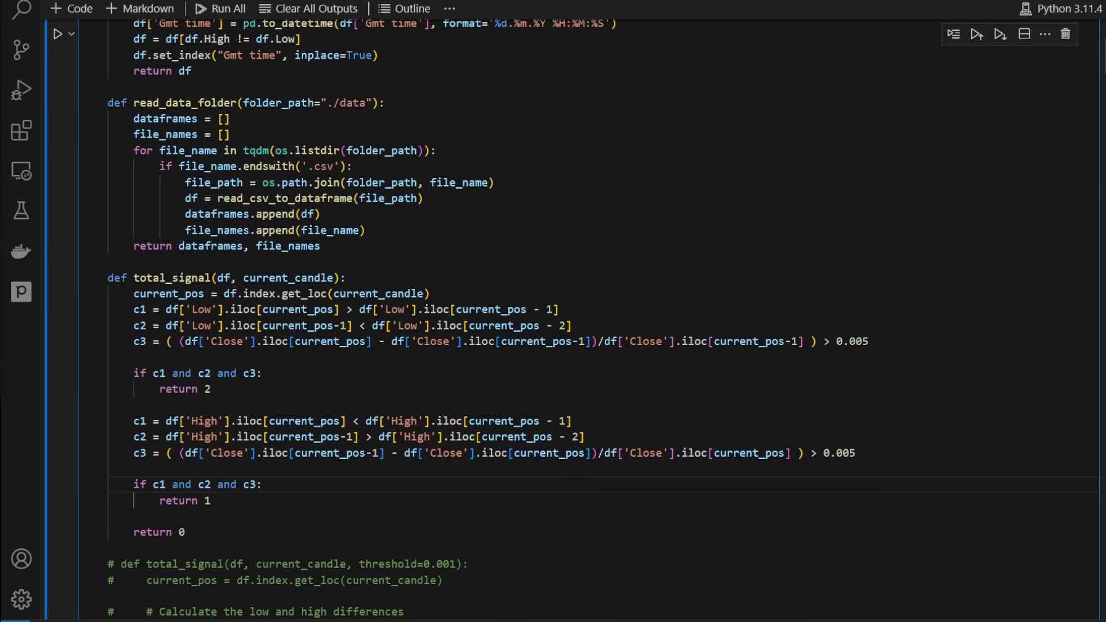
scroll(down, 3)
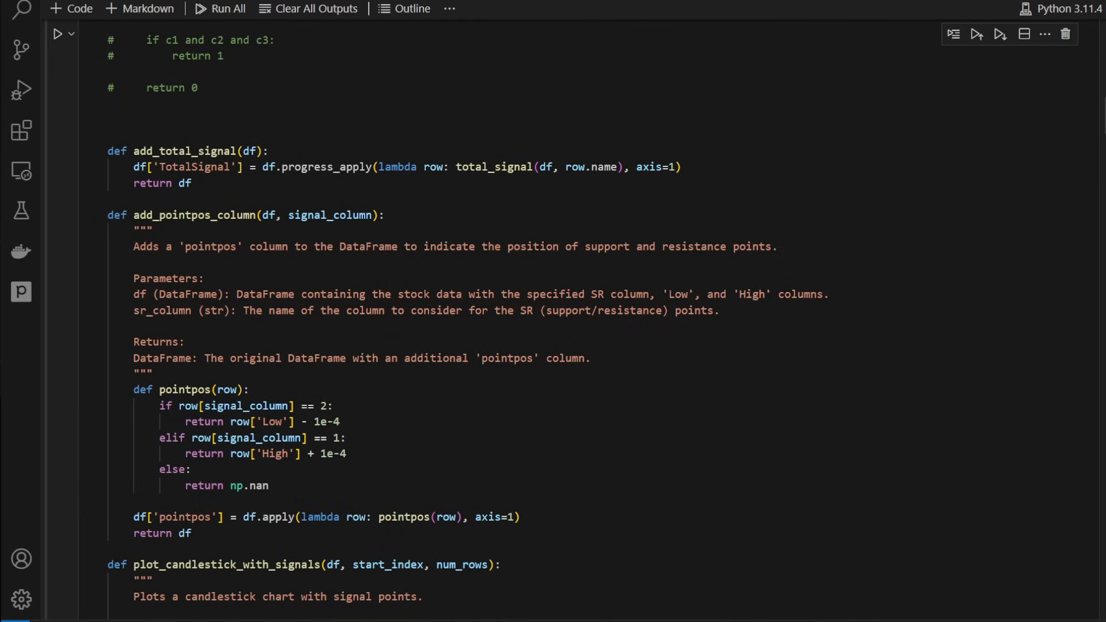
drag(281, 167, 429, 167)
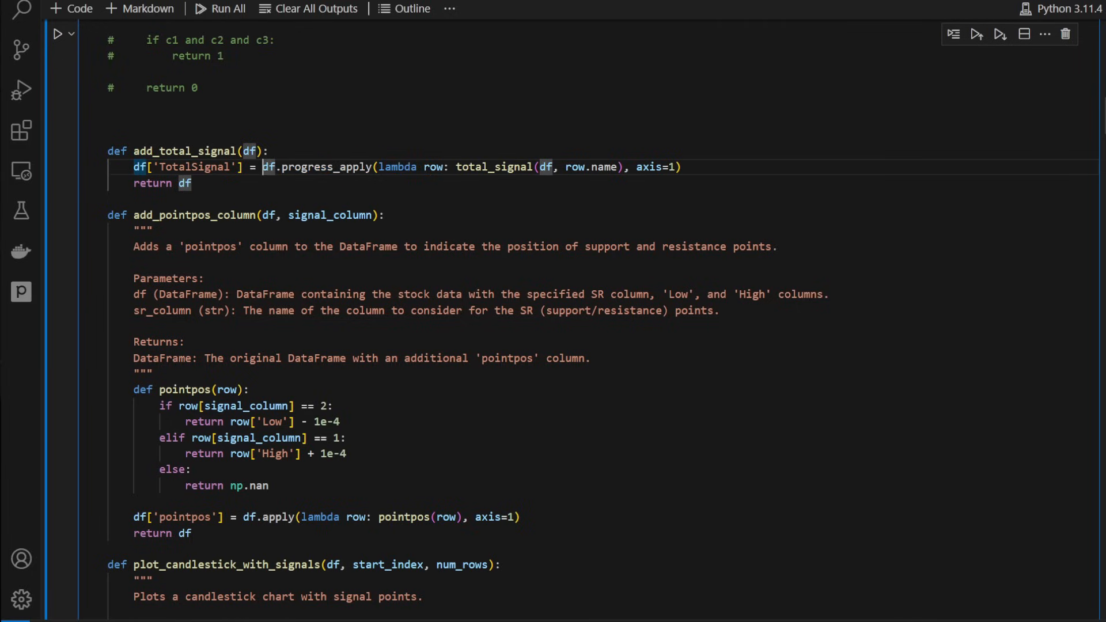
double_click(186, 151)
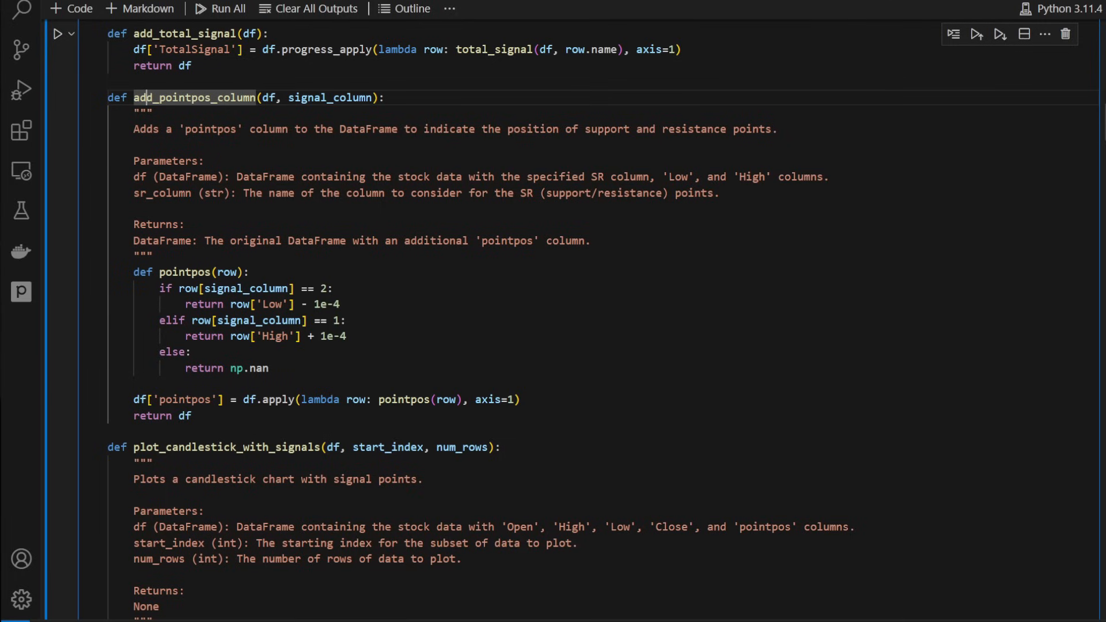
double_click(194, 97)
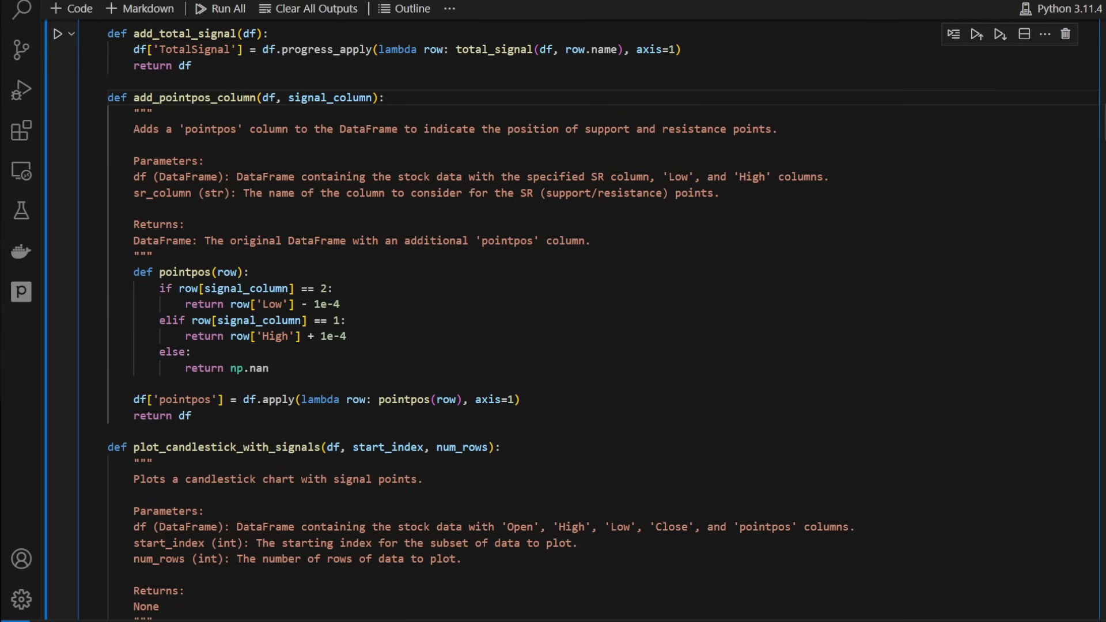
scroll(up, 3)
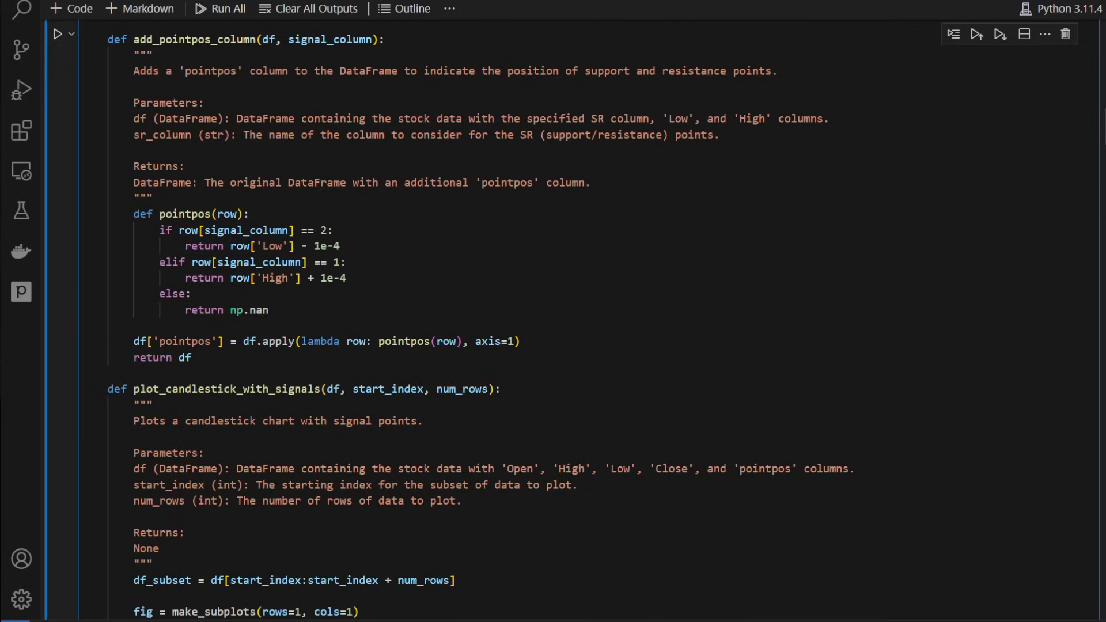
scroll(down, 3)
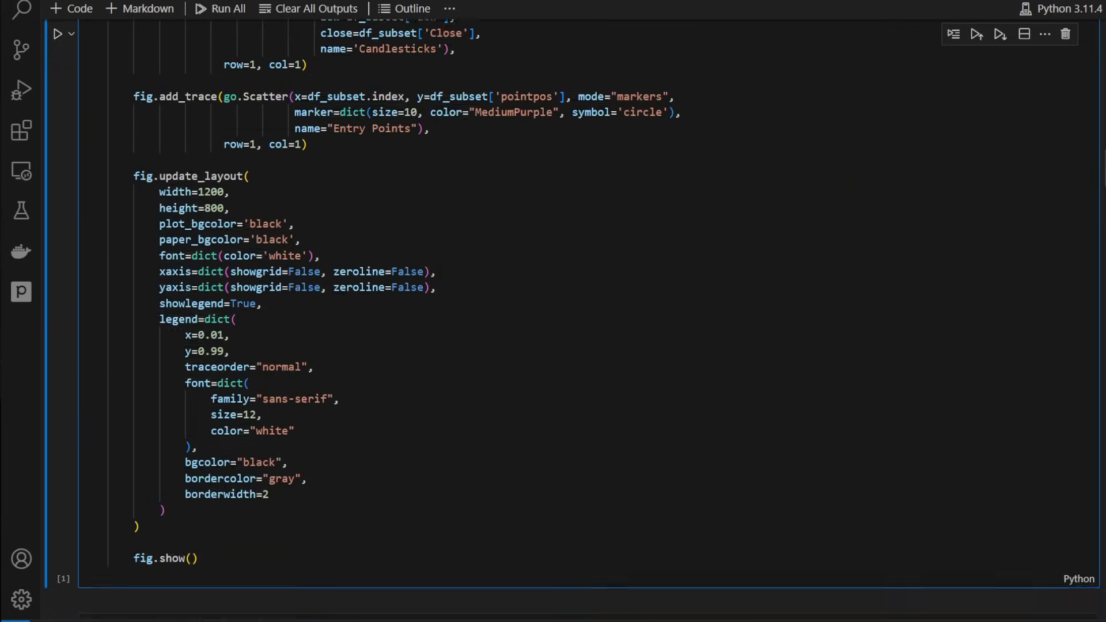
click(227, 8)
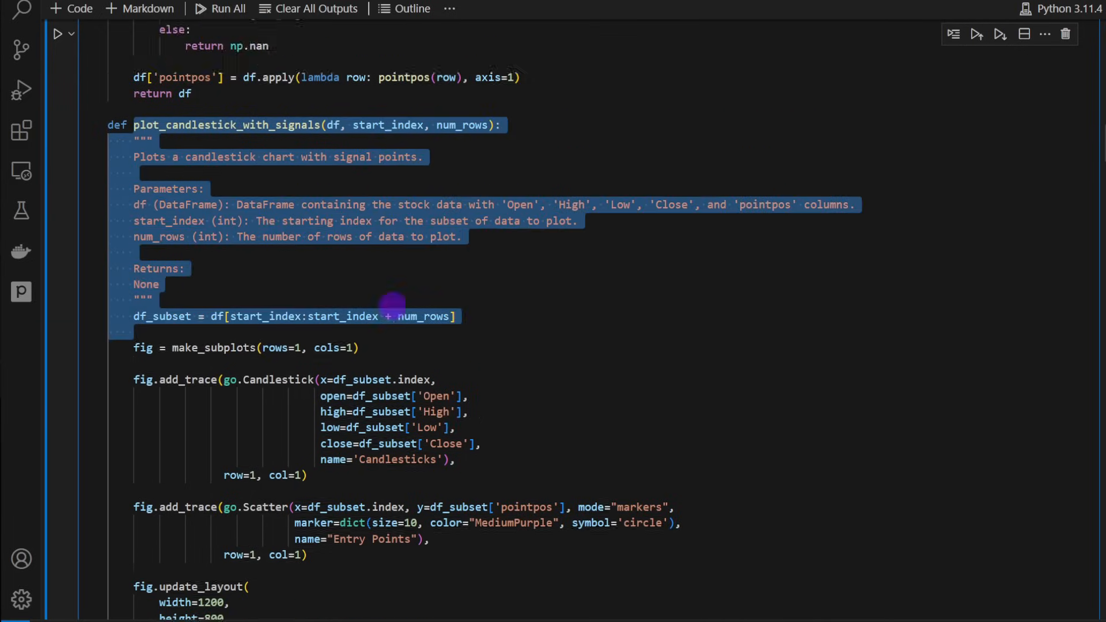
scroll(down, 3)
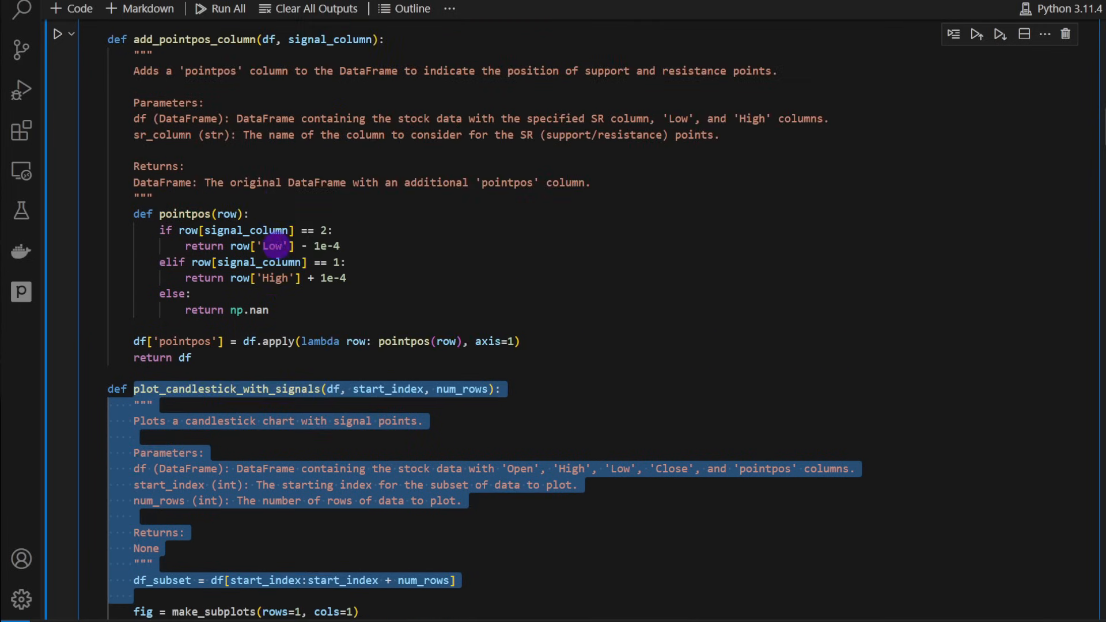
scroll(down, 3)
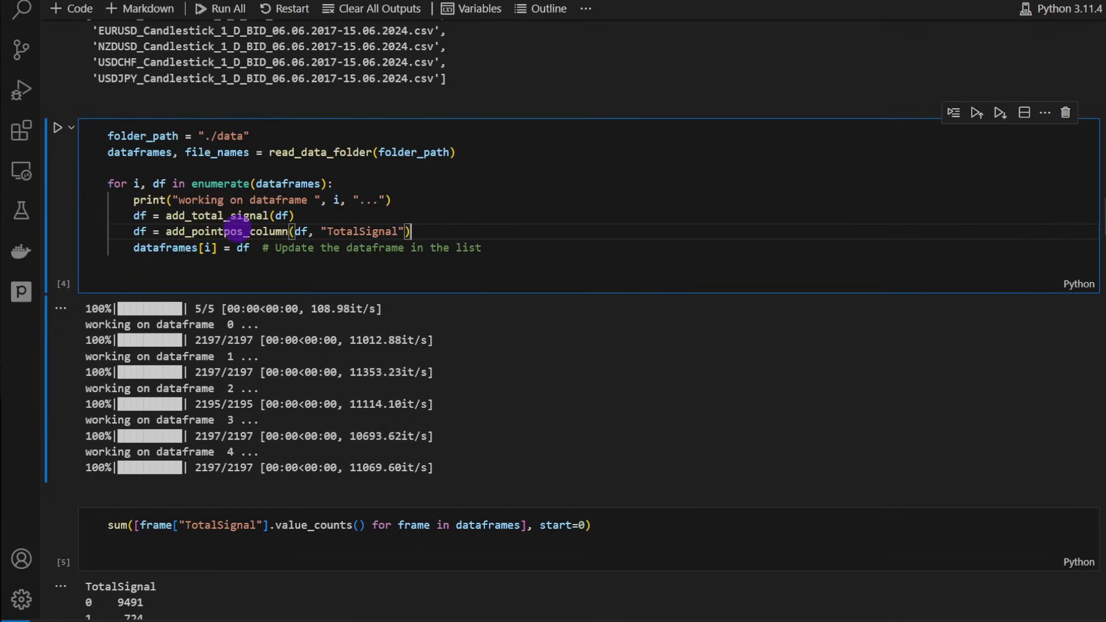
Rerun the per-dataframe signal loop so TotalSignal counts read 9941, 547 and 495
click(212, 215)
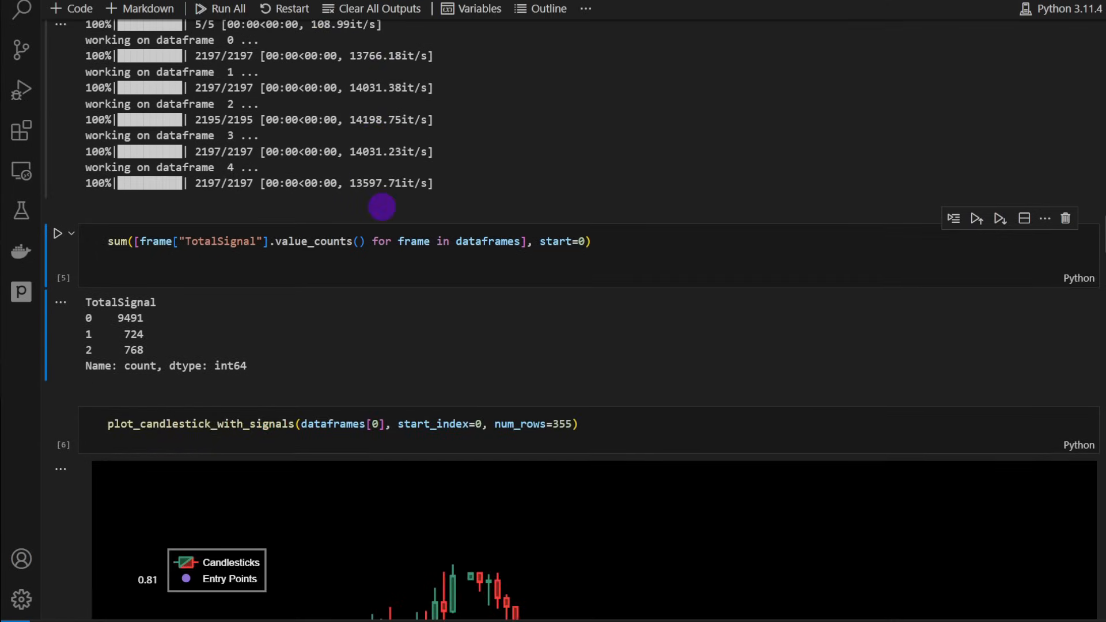
scroll(down, 3)
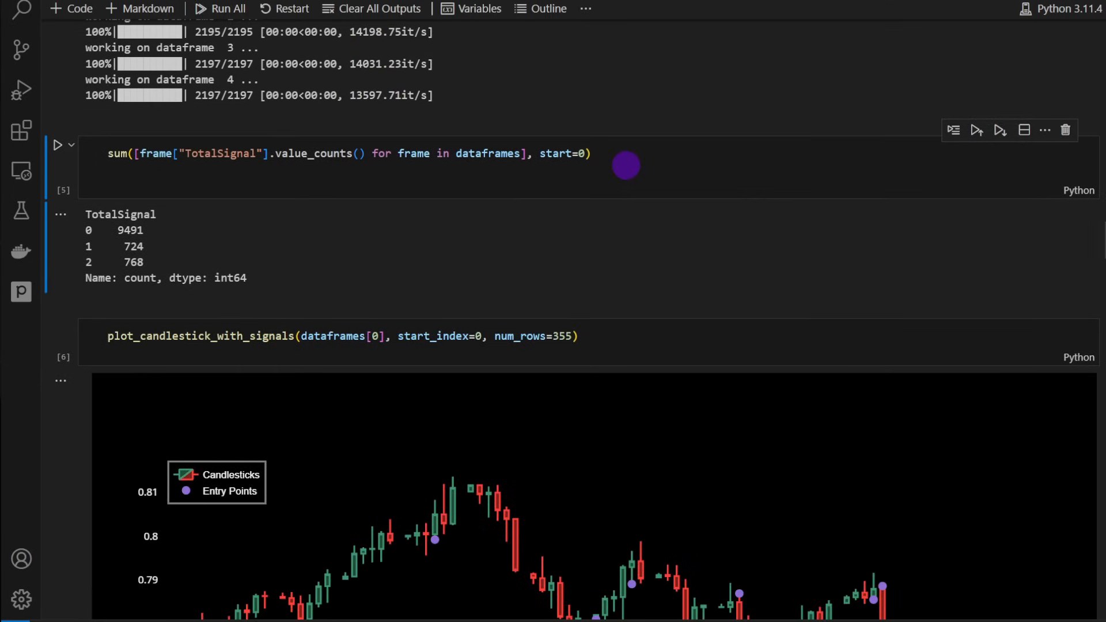
scroll(down, 3)
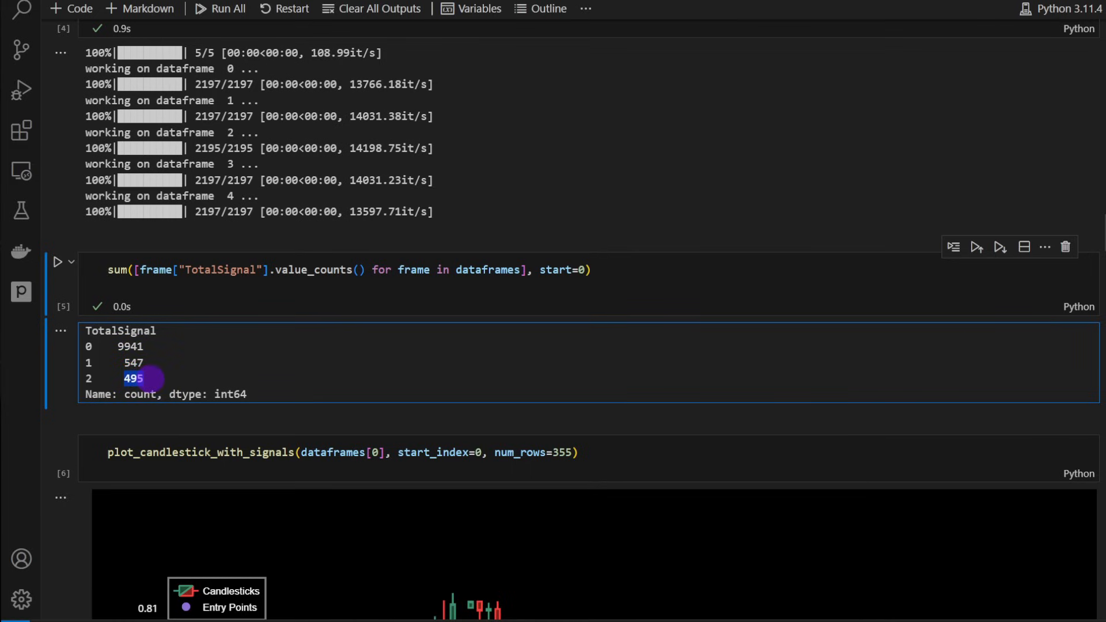
scroll(down, 3)
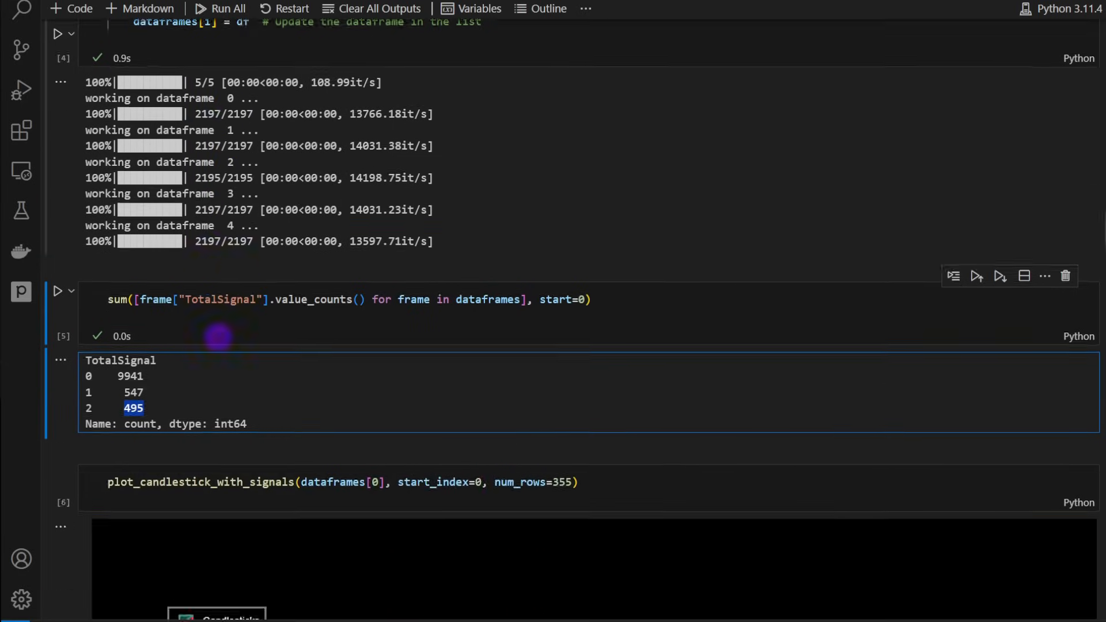
Scroll past the plotly entry-points chart to the SIGNAL() and Strat_01 class cell
scroll(down, 3)
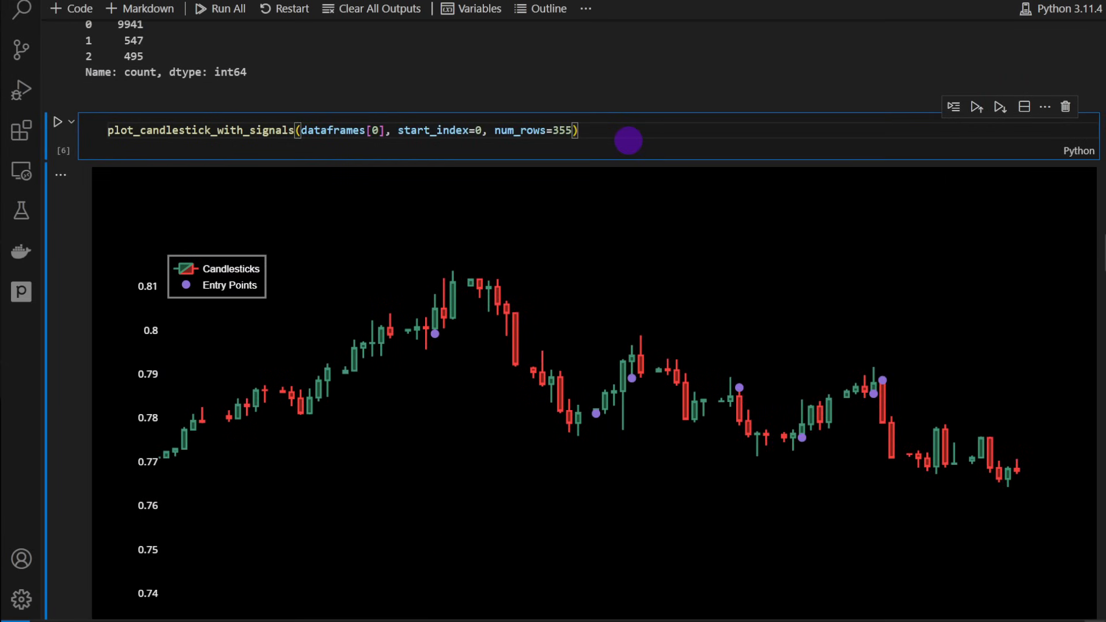
scroll(down, 3)
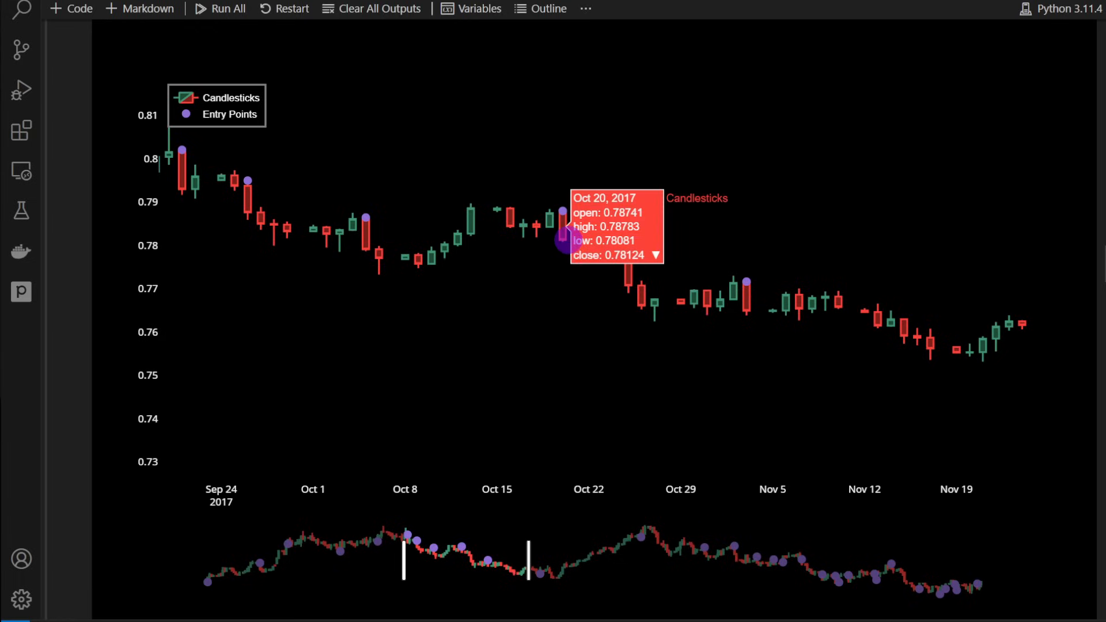
mouse_move(552, 232)
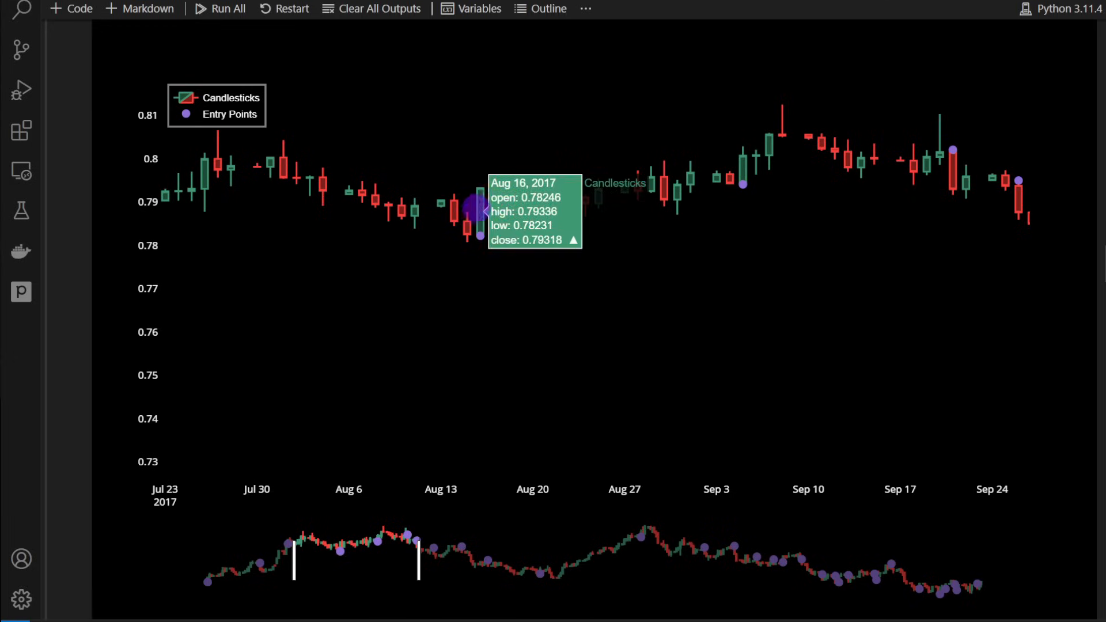
scroll(down, 3)
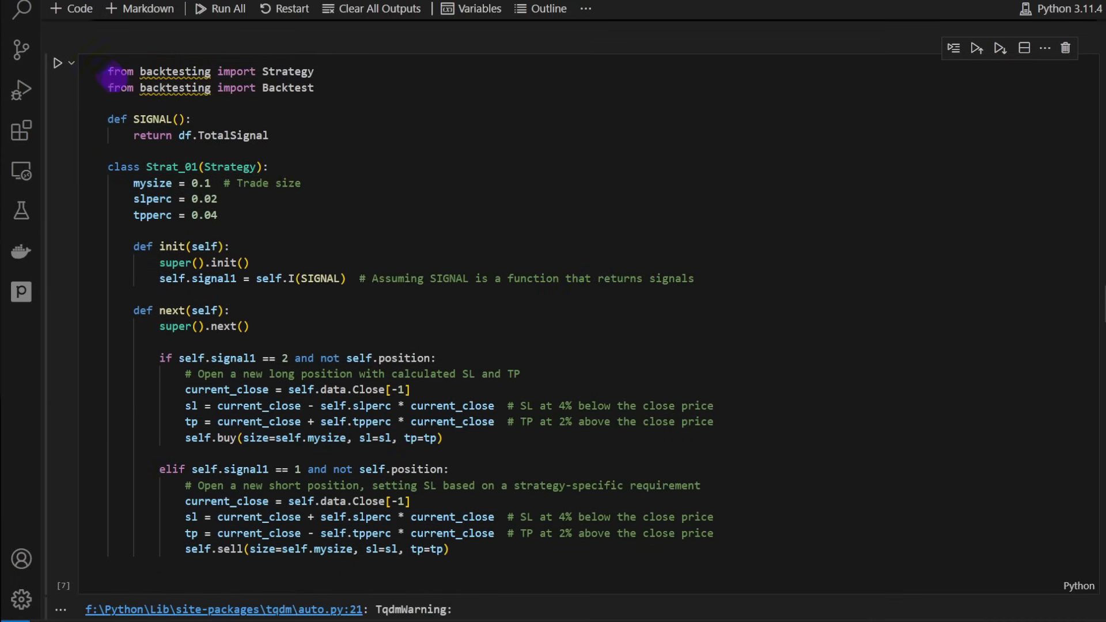
Scroll from Strat_01's stop-loss/take-profit settings down to the 'for df in dataframes' Backtest loop
key(ctrl+a)
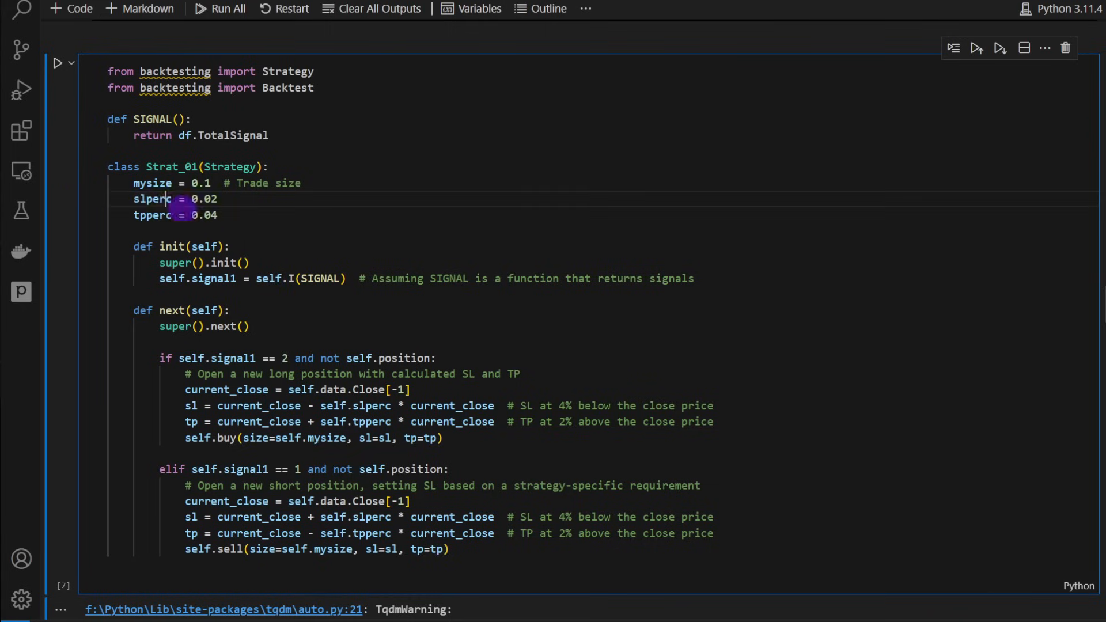
drag(165, 198, 218, 215)
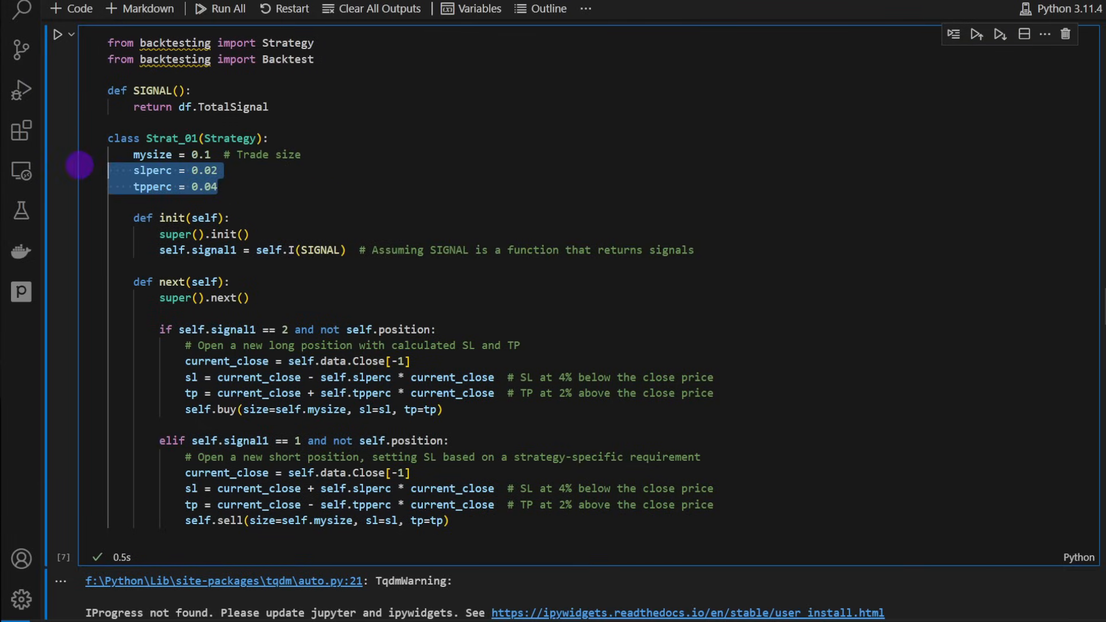
mouse_move(154, 186)
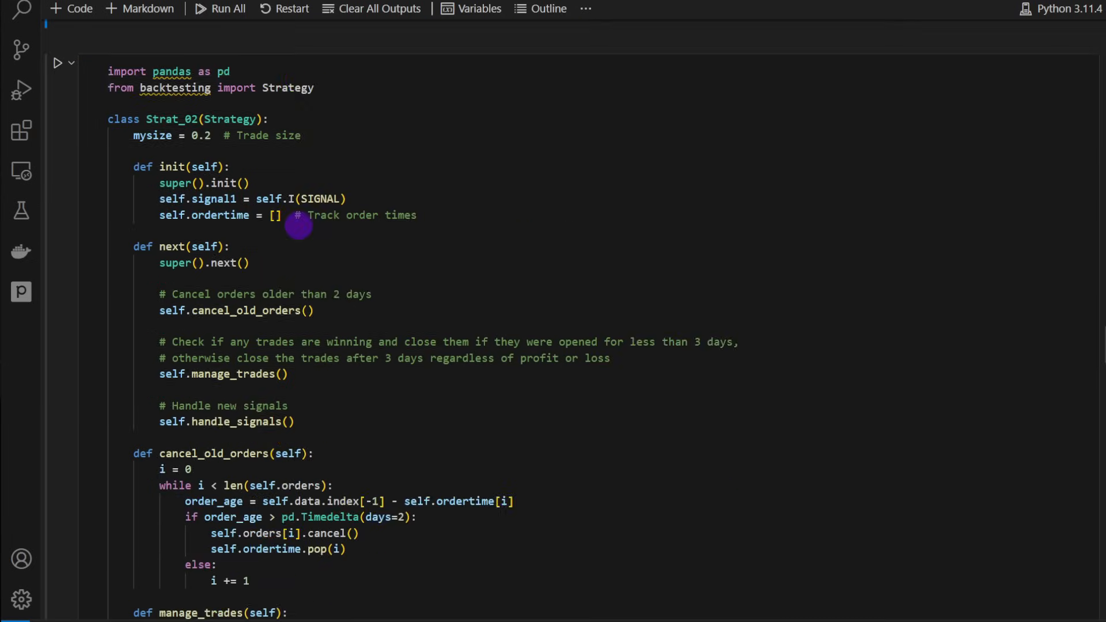
scroll(down, 3)
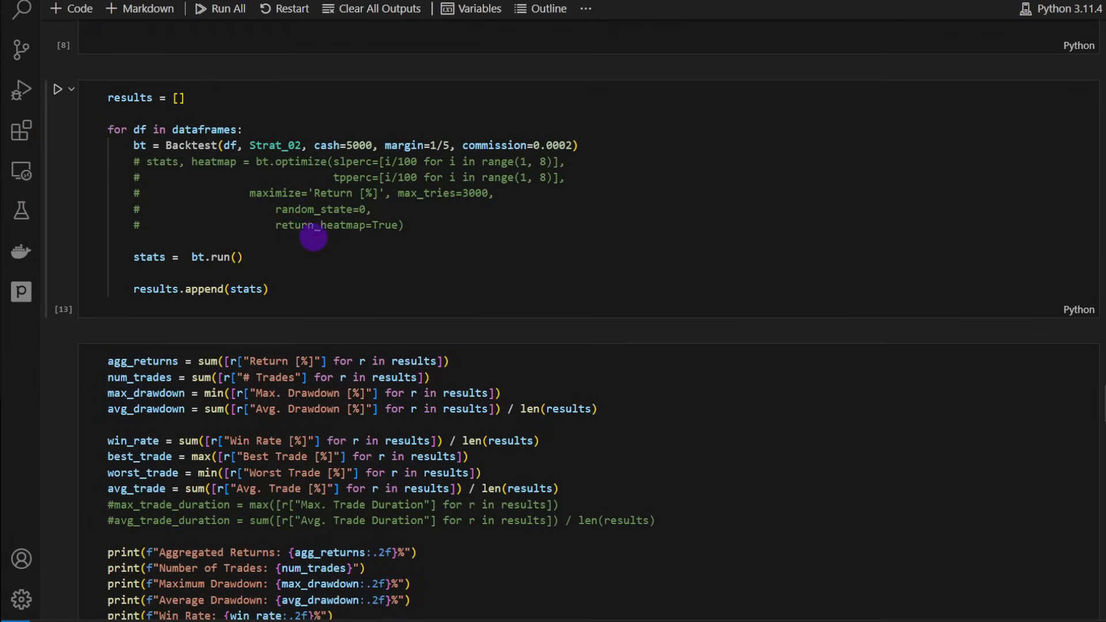
drag(132, 161, 403, 224)
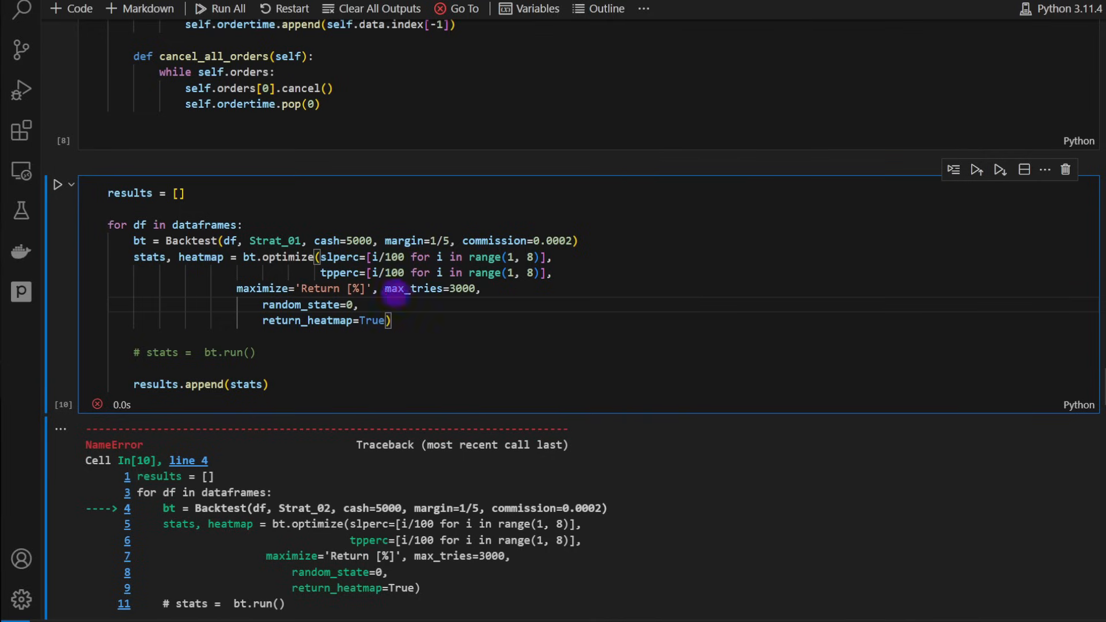
Run the loop with Strat_01 optimizing slperc and tpperc, completing in 12.5 s without the NameError
double_click(339, 256)
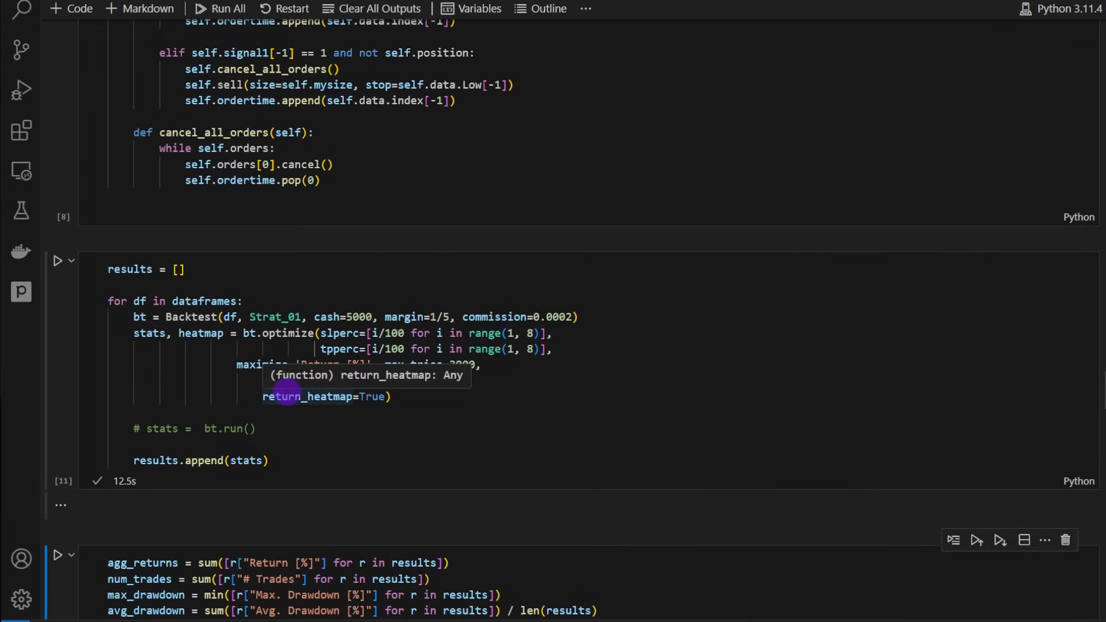
mouse_move(342, 398)
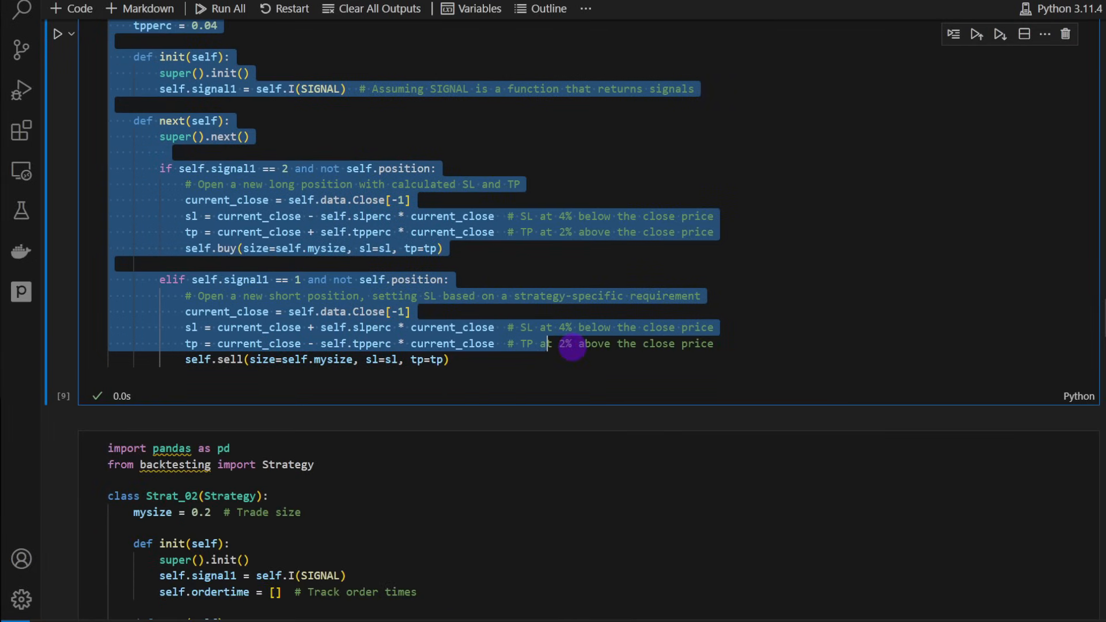
scroll(down, 3)
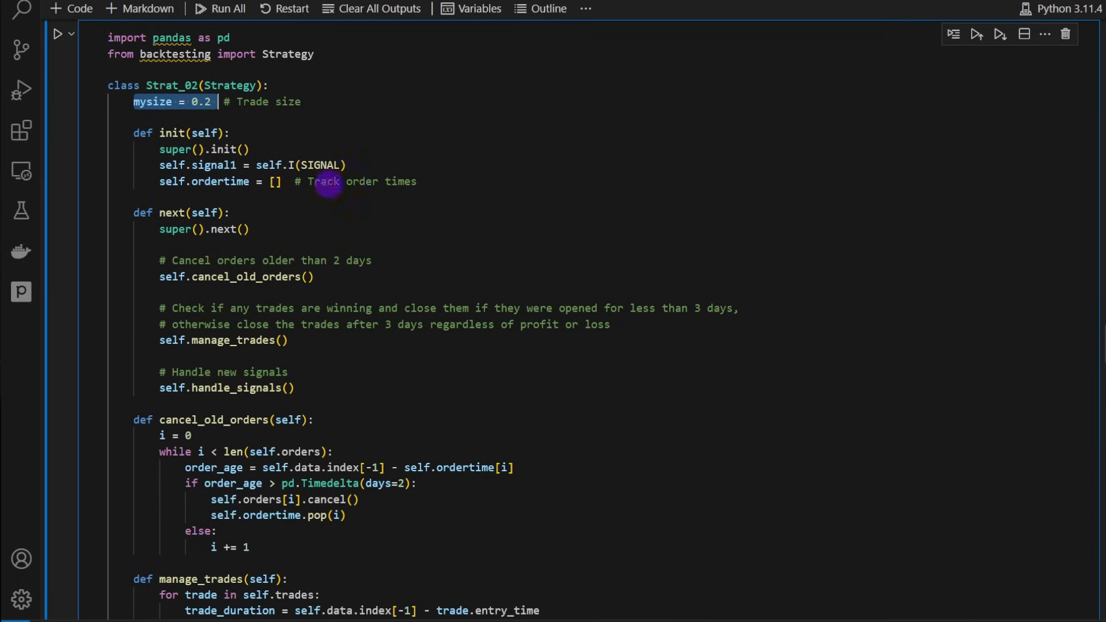
click(415, 180)
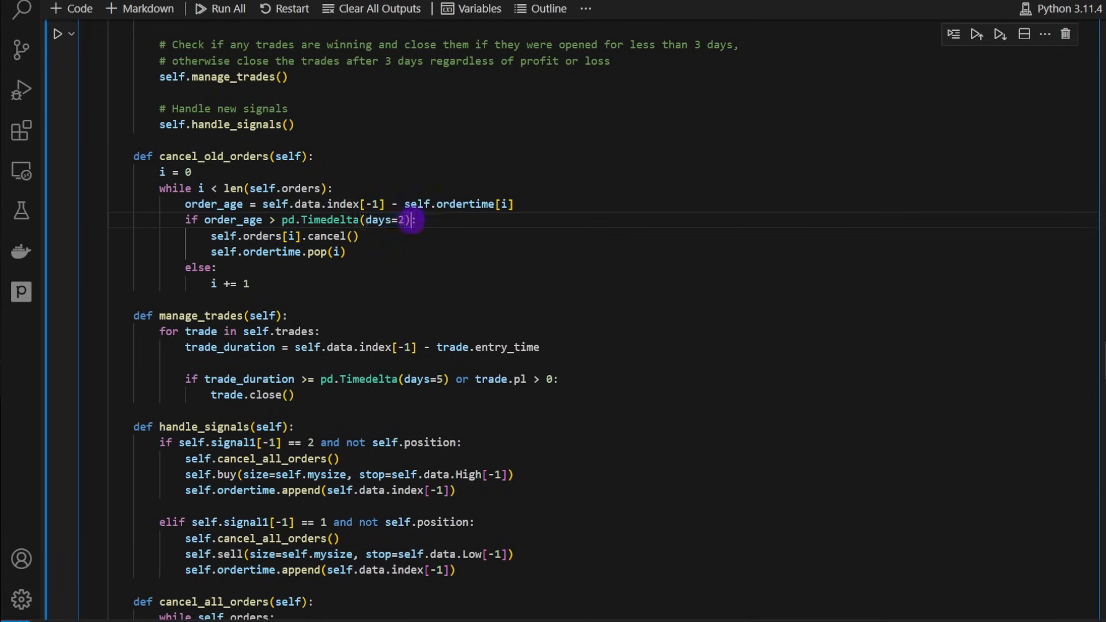
scroll(down, 3)
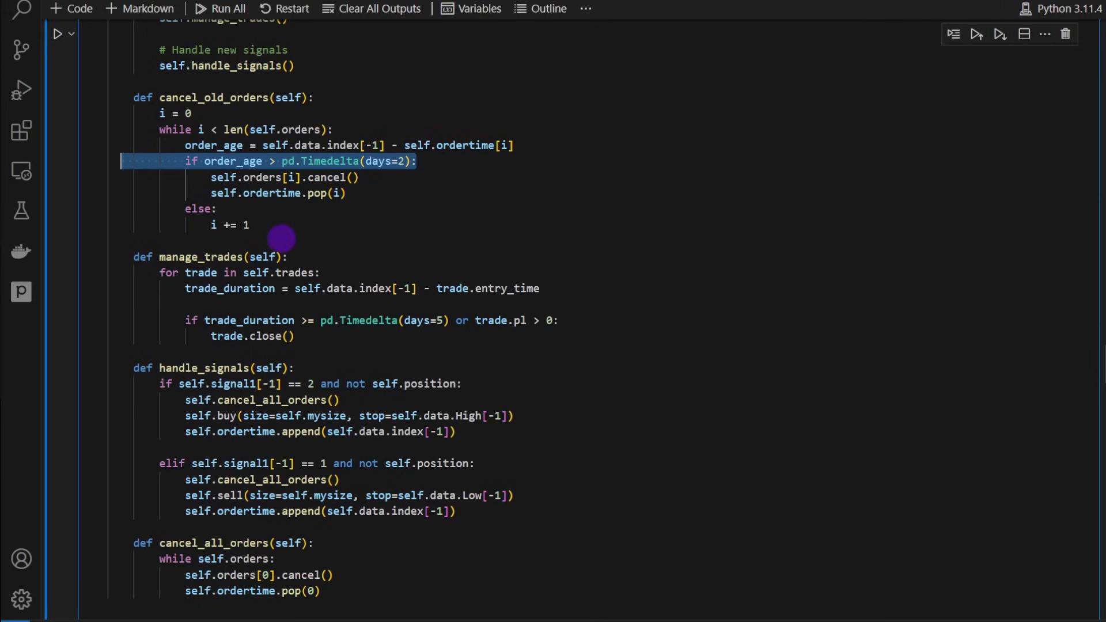
scroll(down, 3)
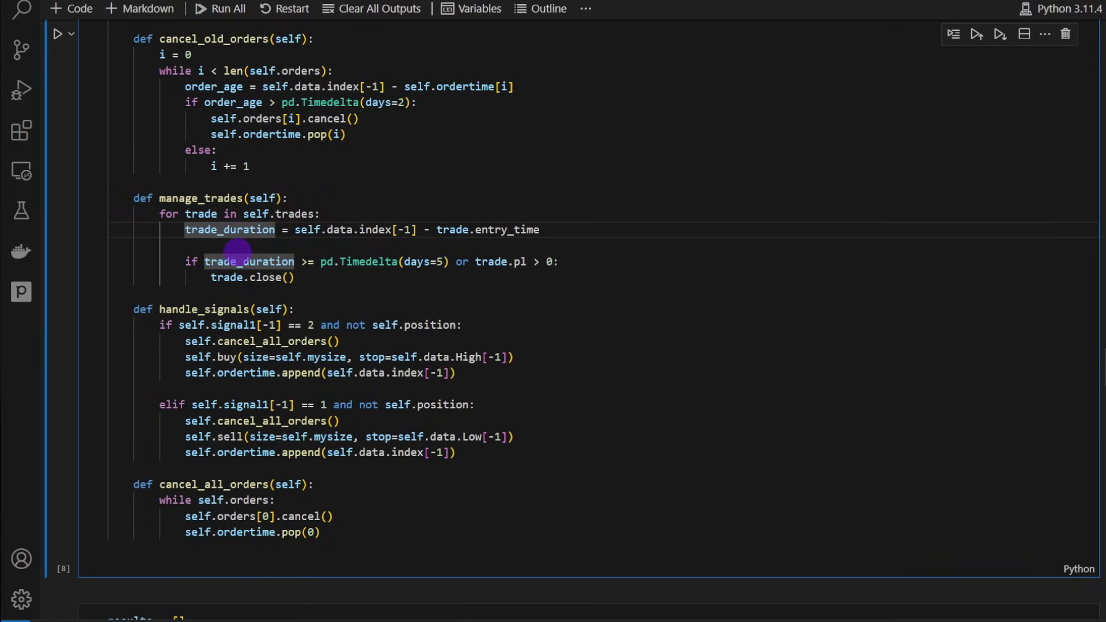
mouse_move(355, 240)
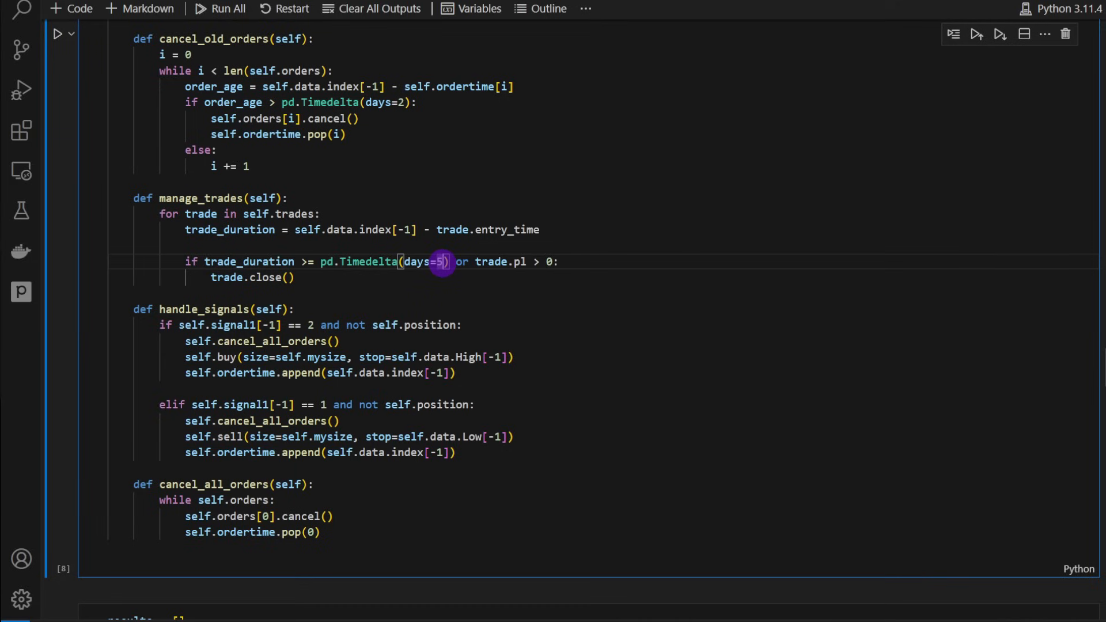
key(Backspace)
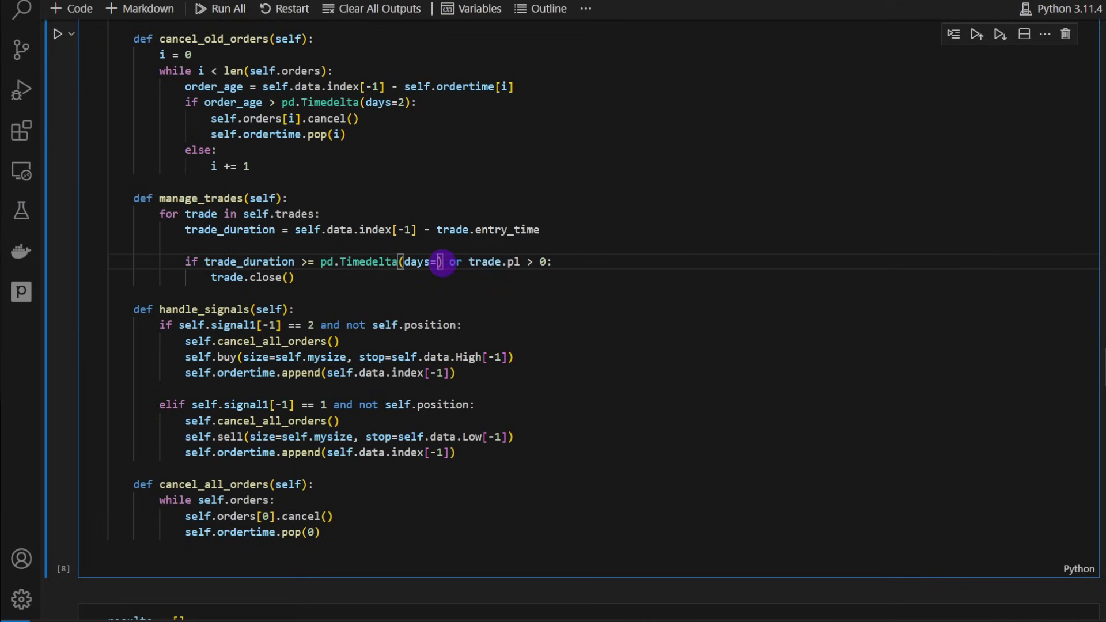
text(5)
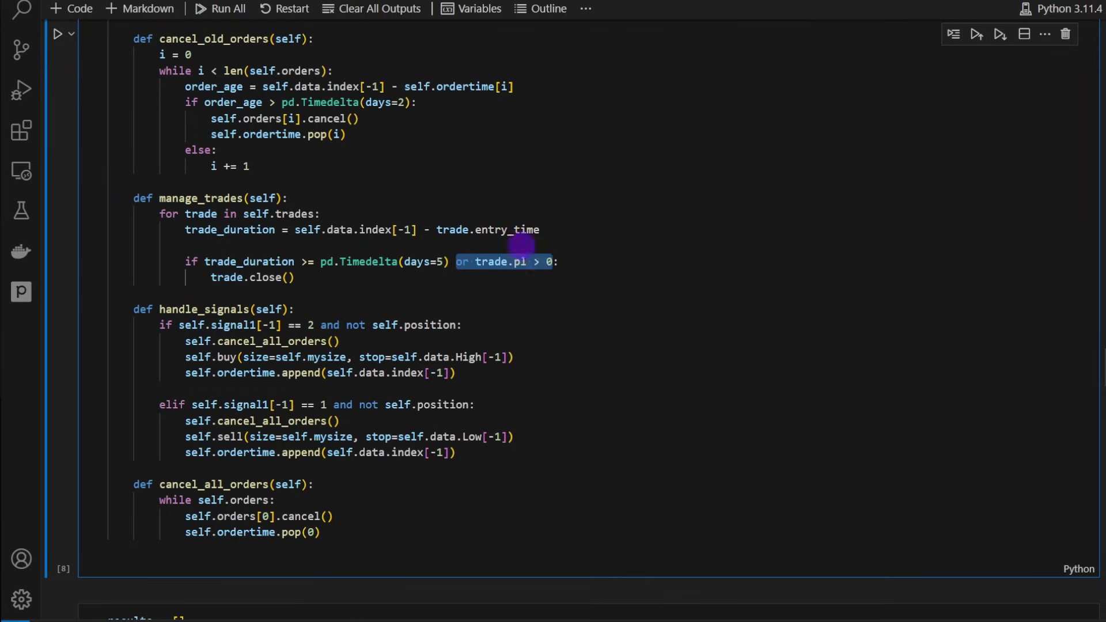
mouse_move(512, 261)
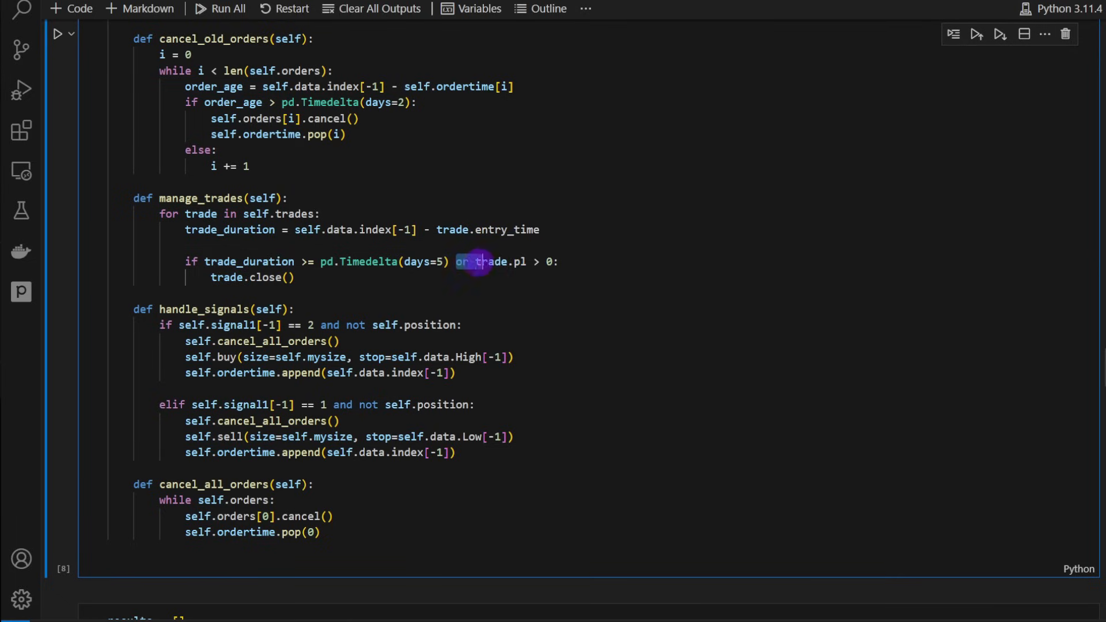
drag(475, 262, 557, 261)
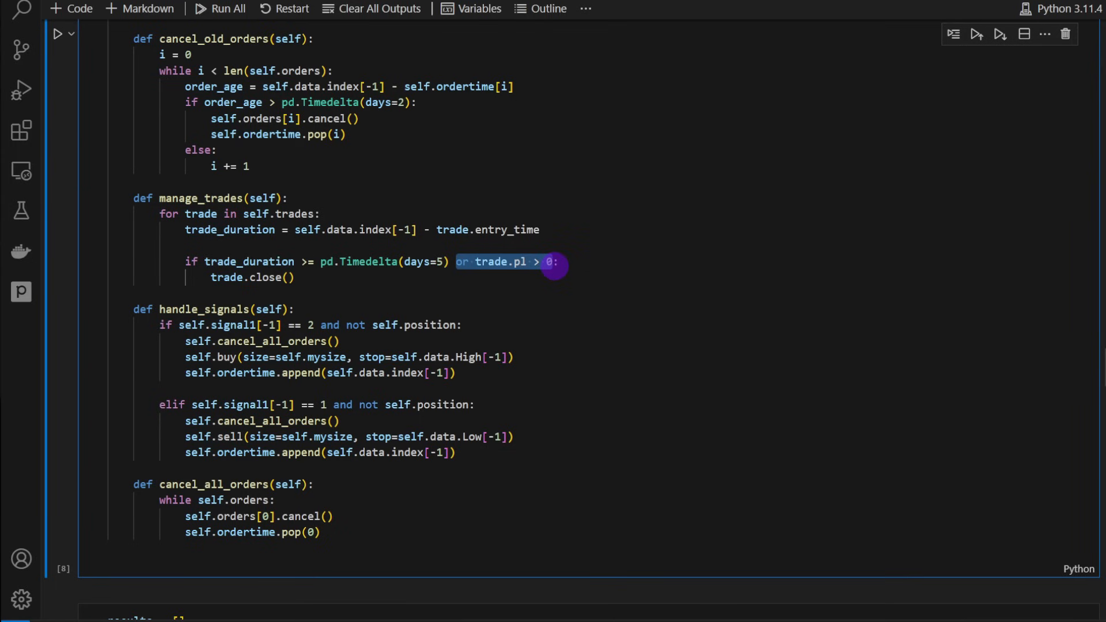
scroll(down, 3)
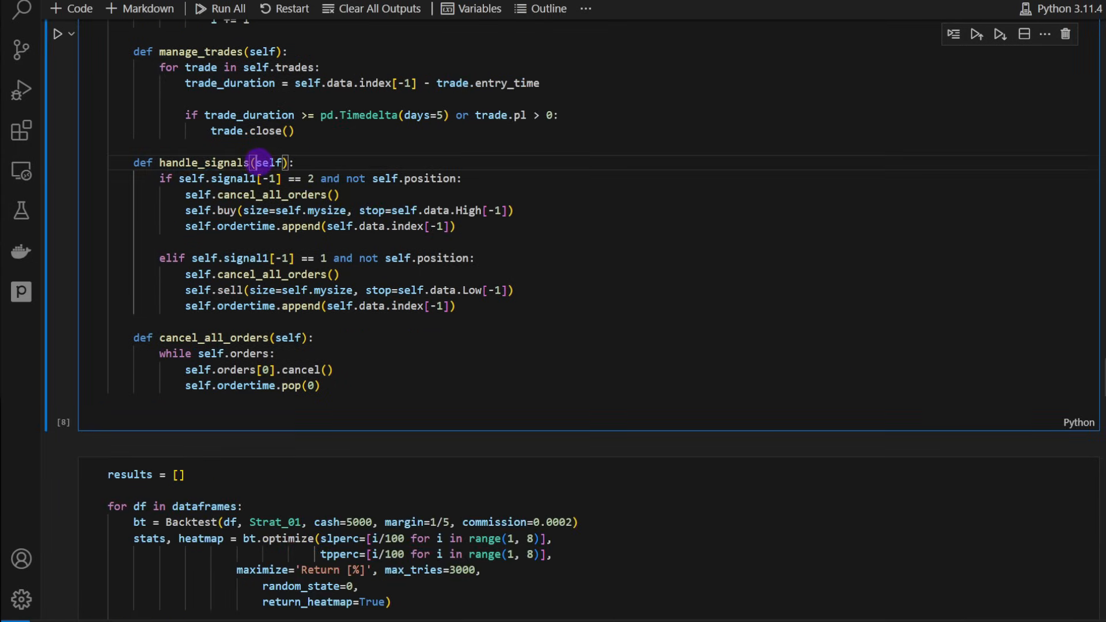
drag(180, 177, 299, 178)
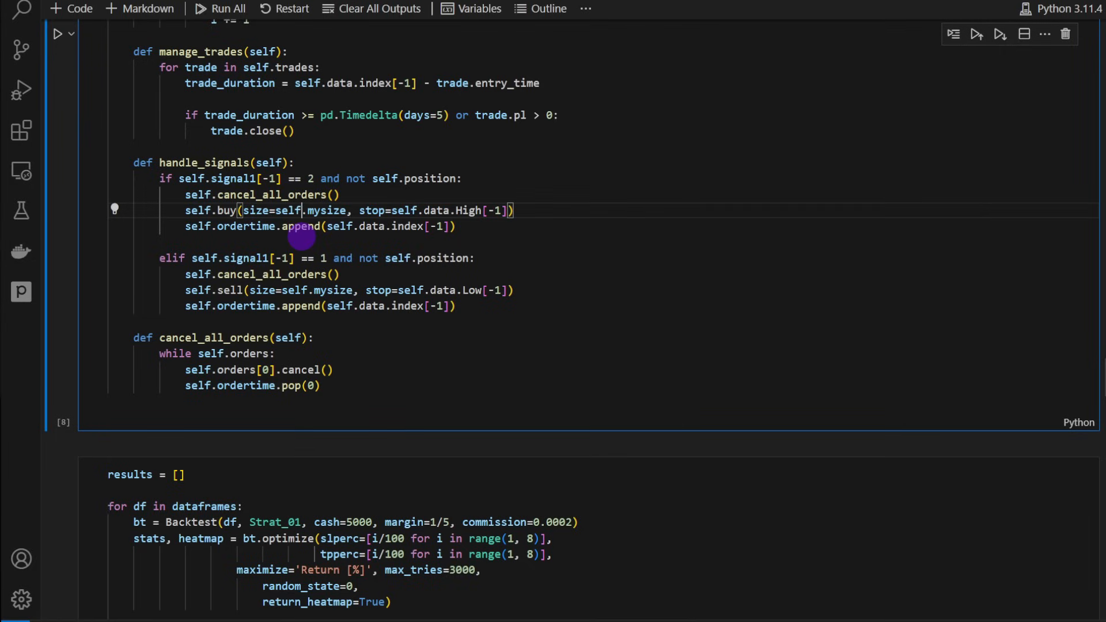
double_click(372, 210)
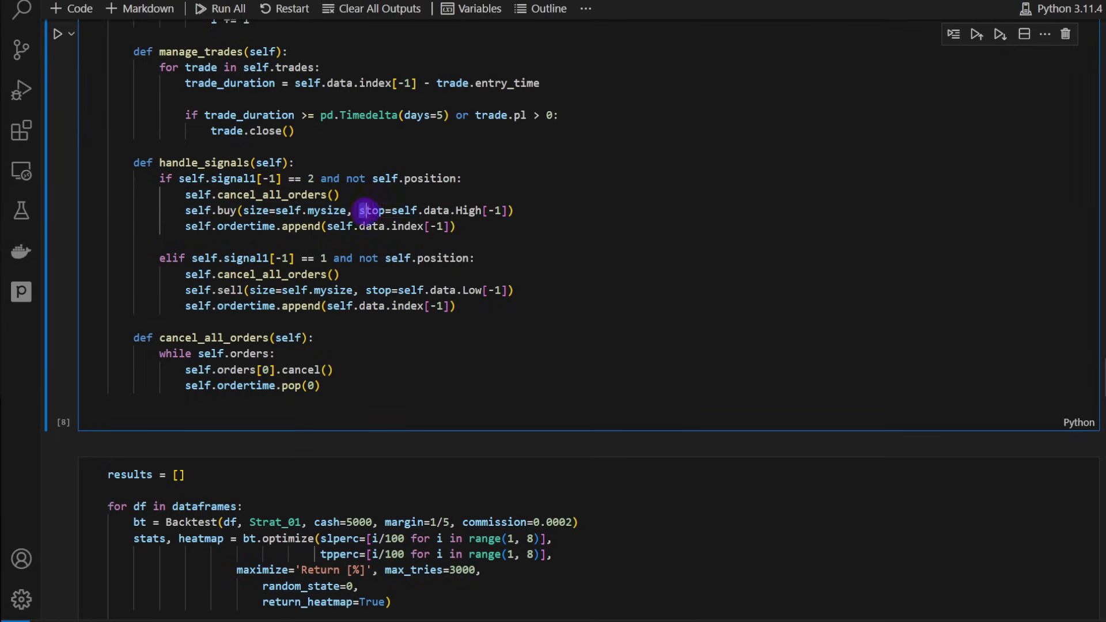
double_click(369, 209)
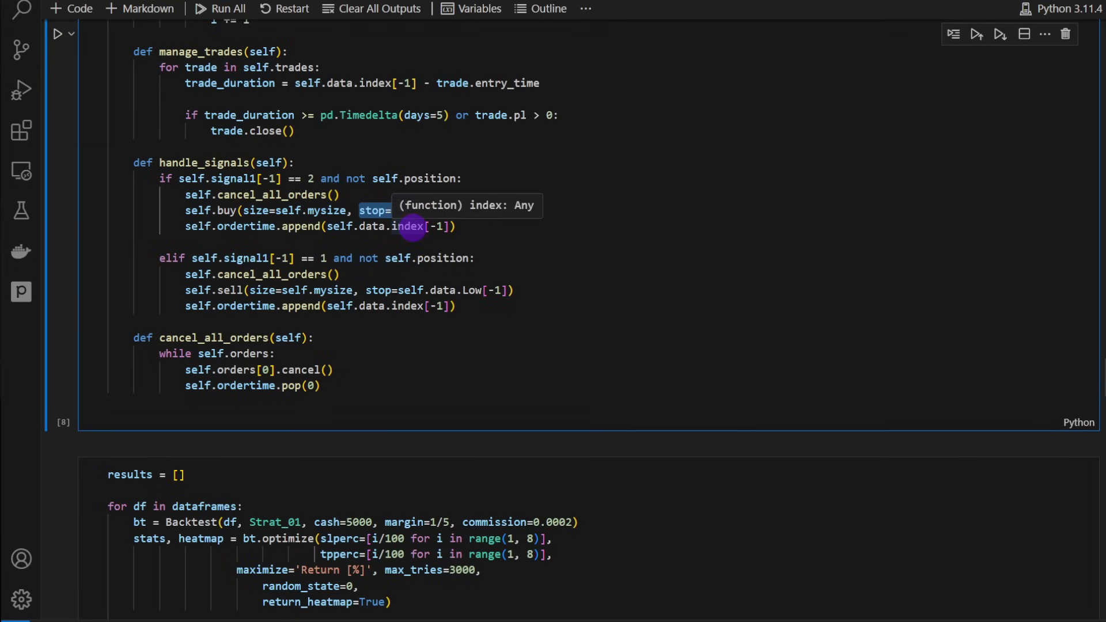
text(self.data.High[-1]))
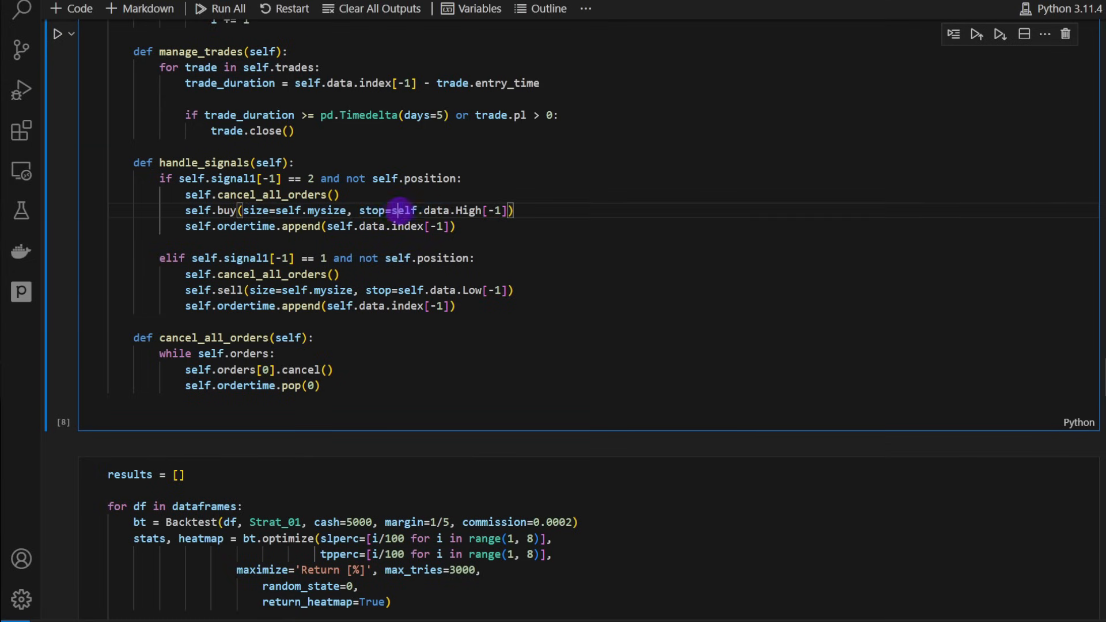
drag(394, 209, 508, 210)
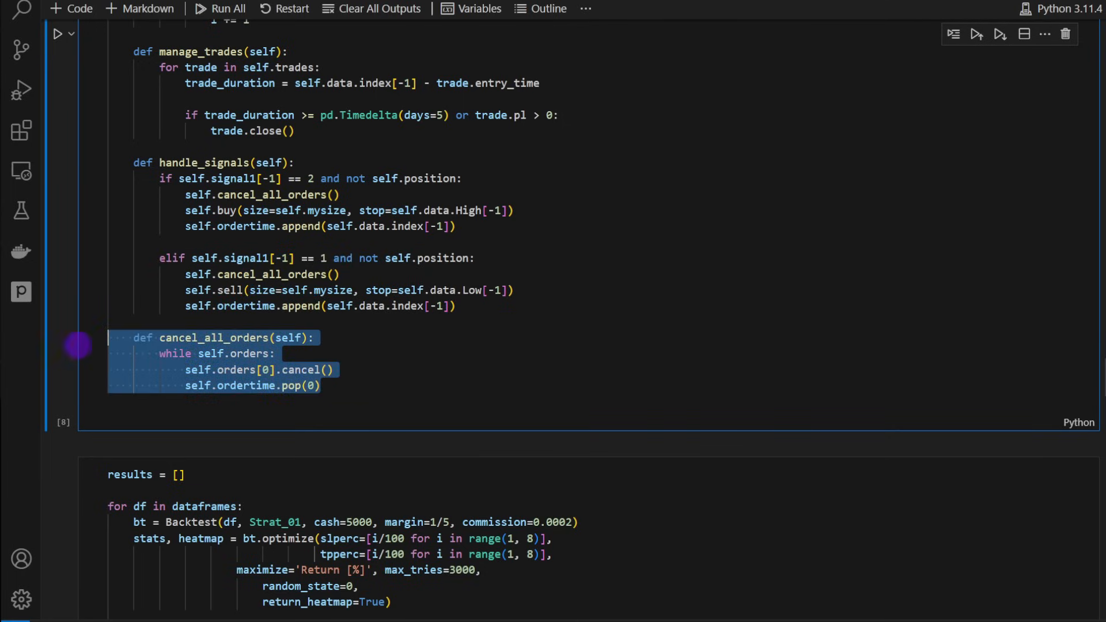
double_click(246, 353)
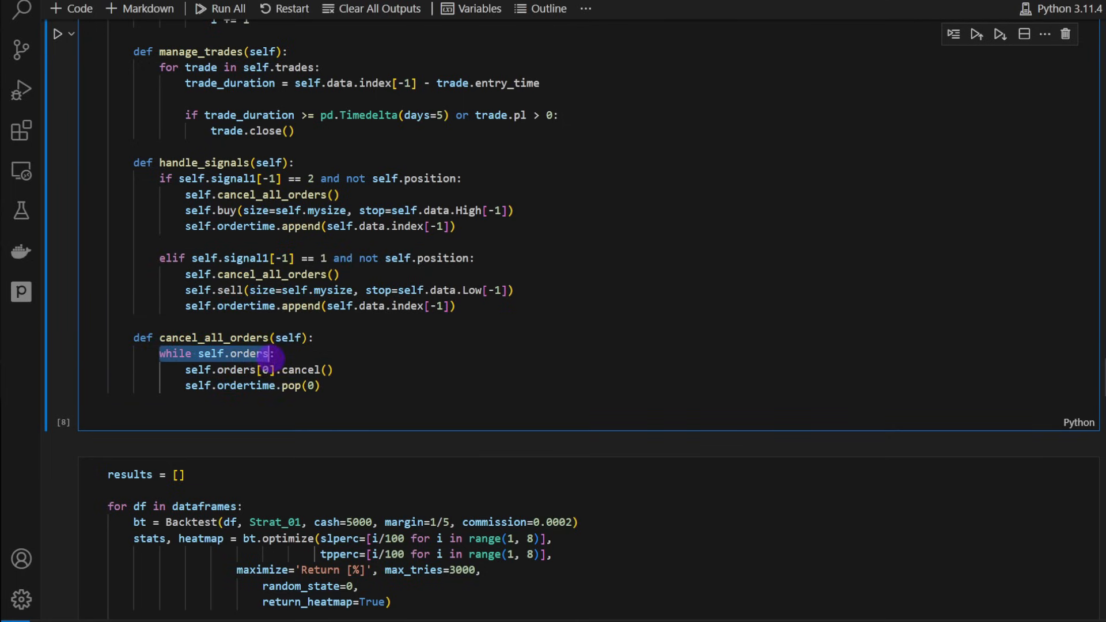
drag(269, 354, 321, 386)
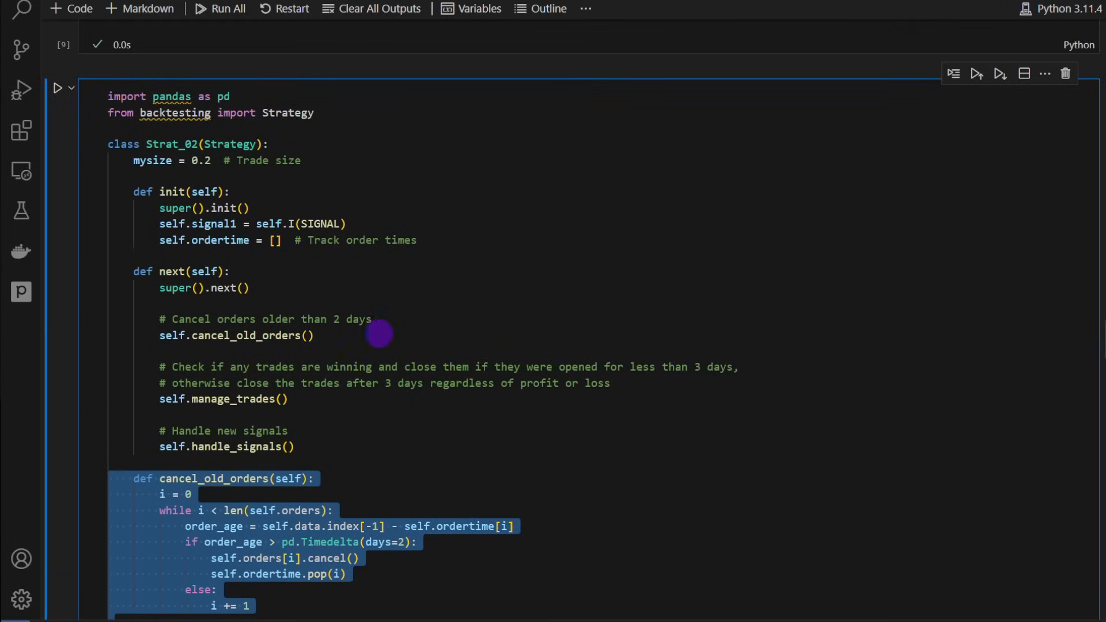
mouse_move(226, 447)
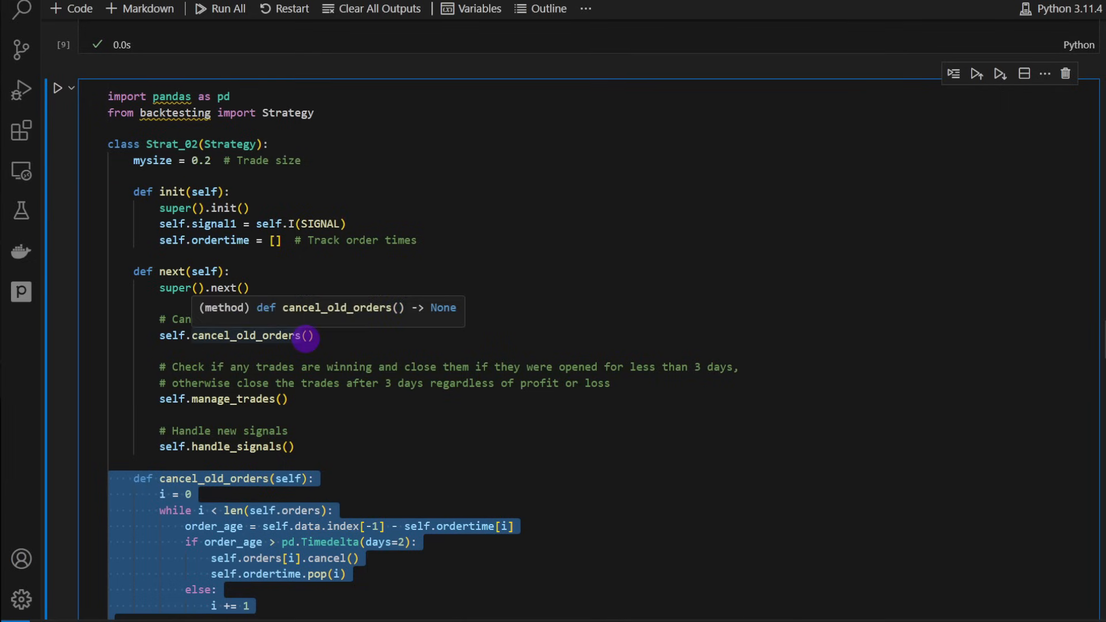
mouse_move(356, 326)
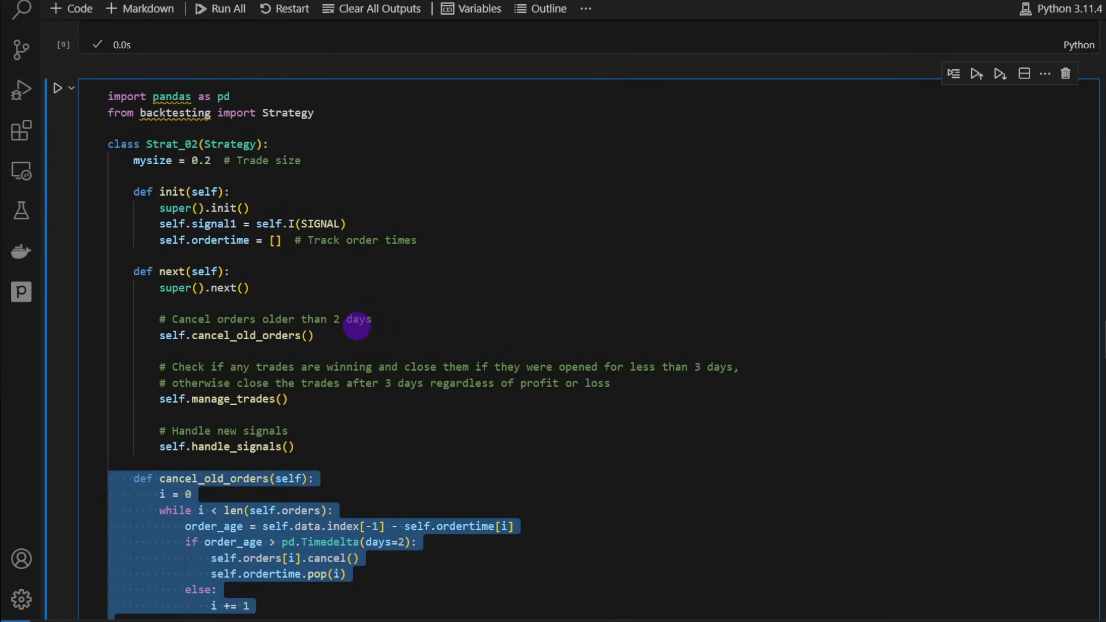
mouse_move(206, 408)
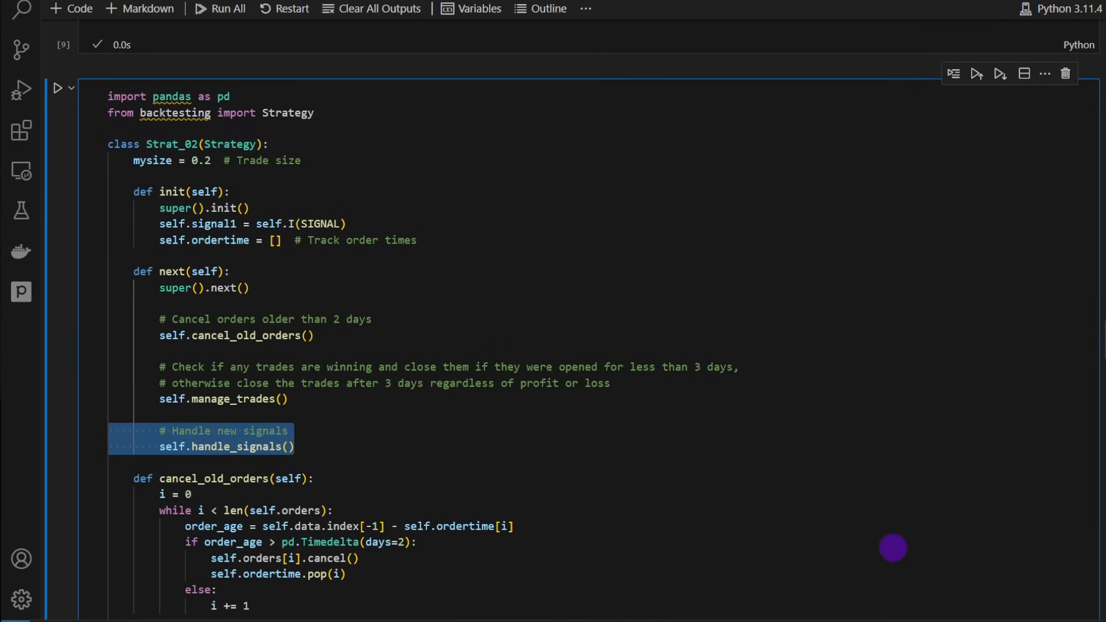
scroll(down, 3)
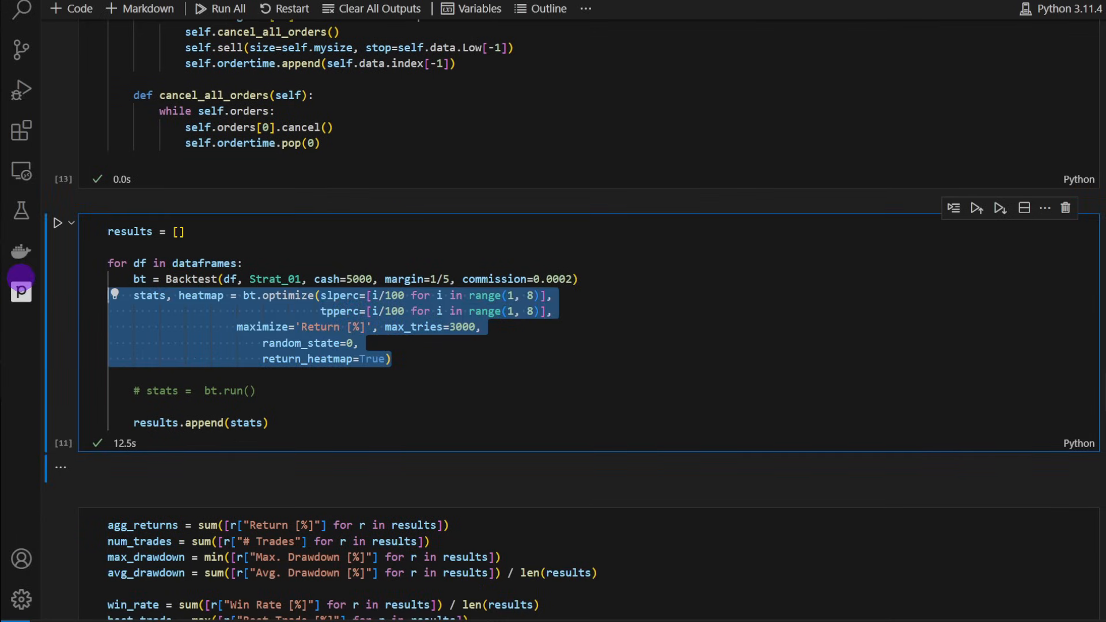
key(ctrl+/)
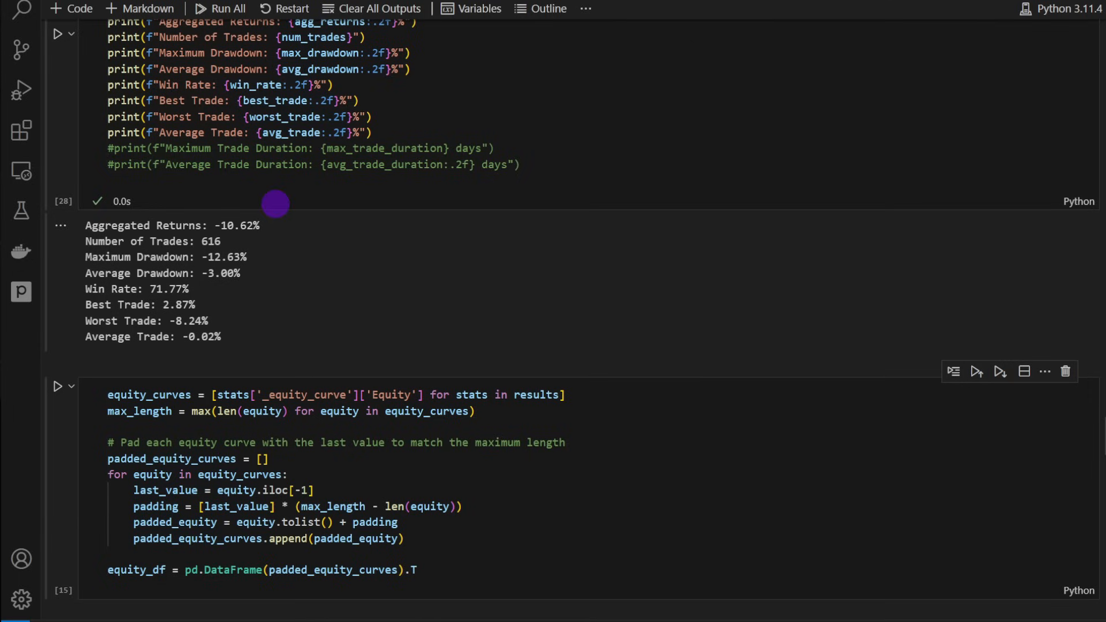
double_click(205, 224)
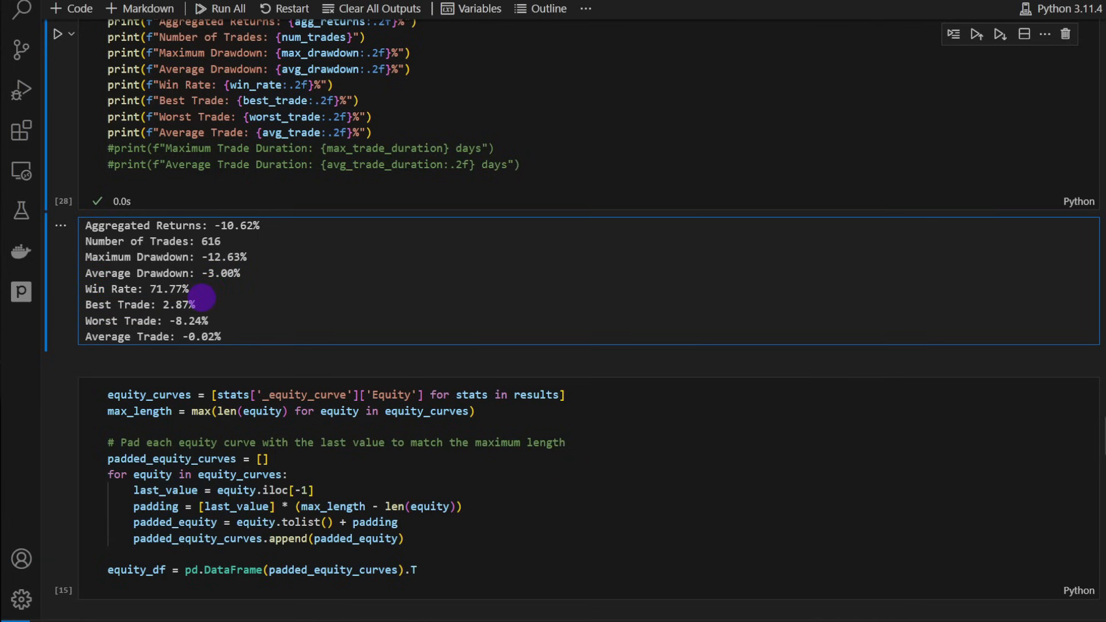
mouse_move(80, 289)
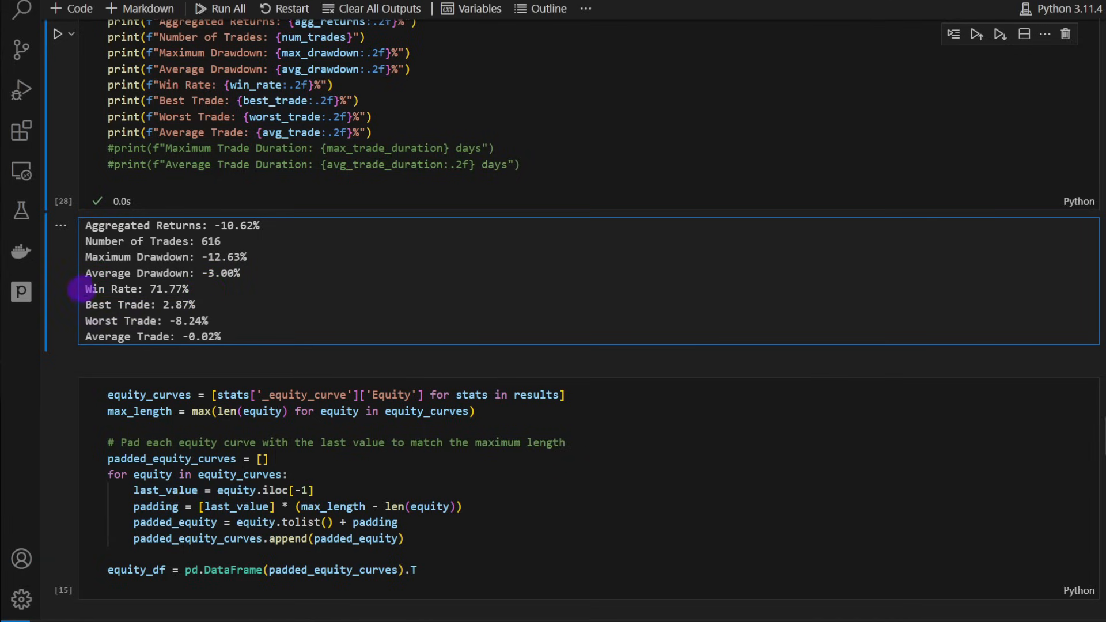
double_click(136, 288)
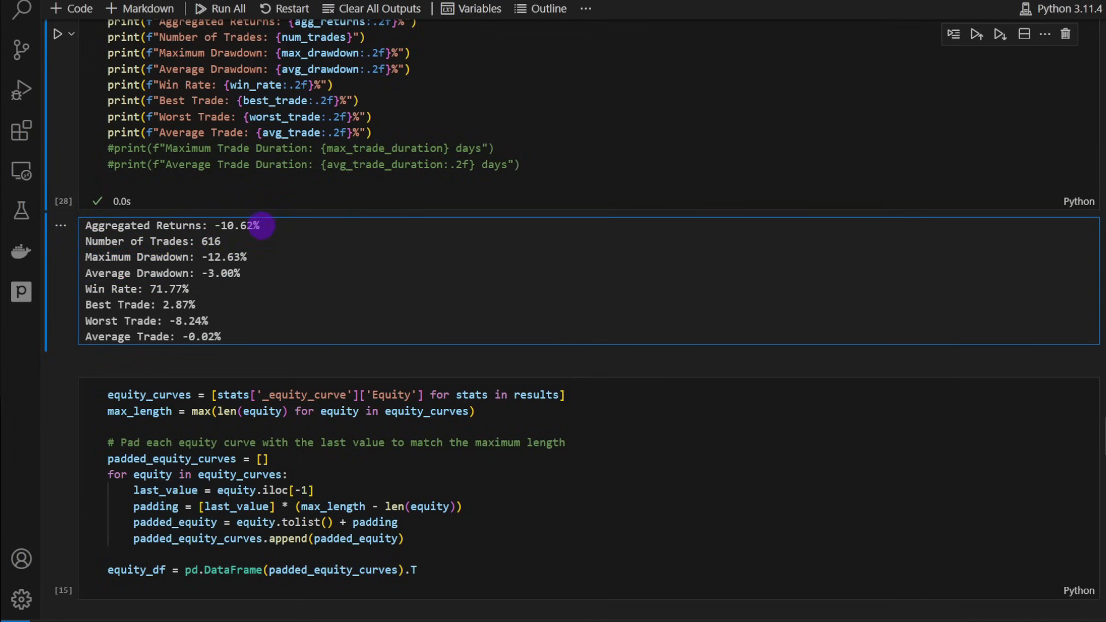
scroll(down, 3)
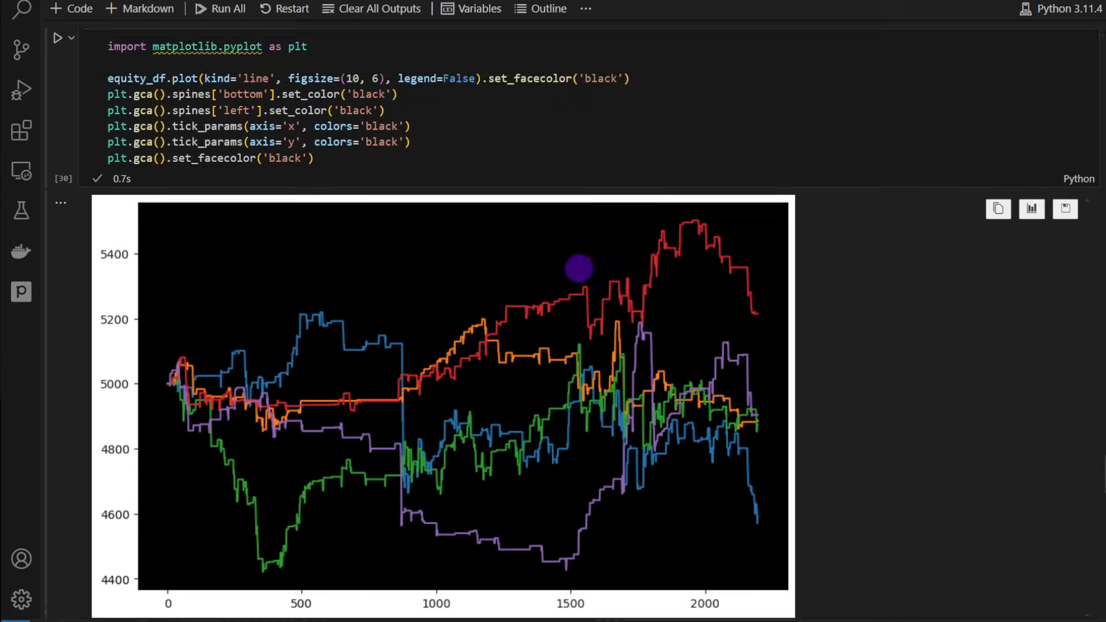
scroll(down, 3)
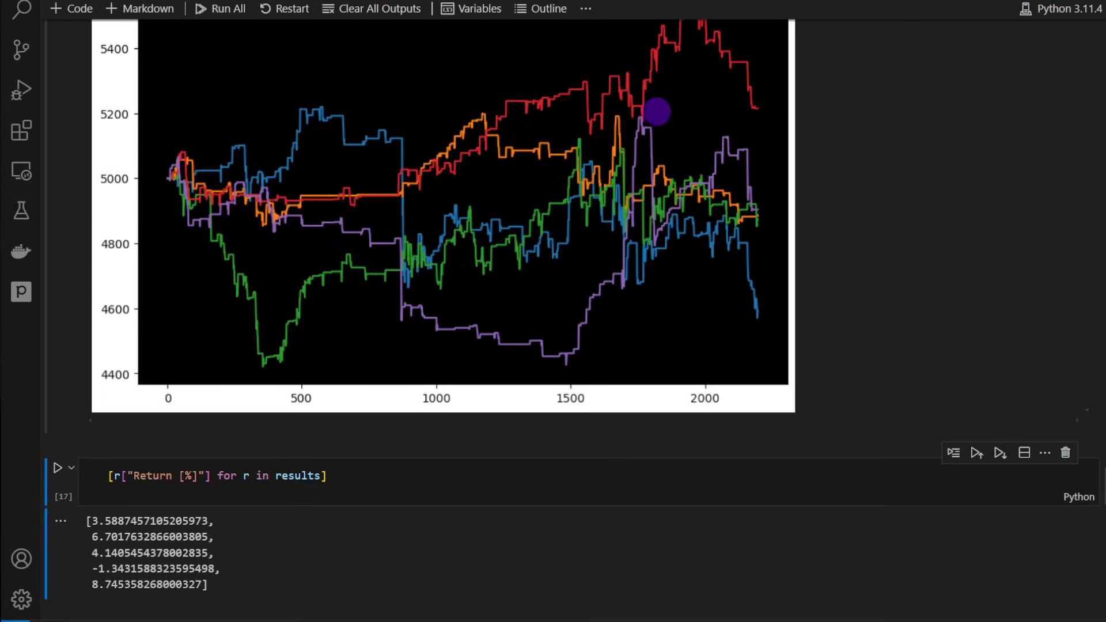
mouse_move(680, 187)
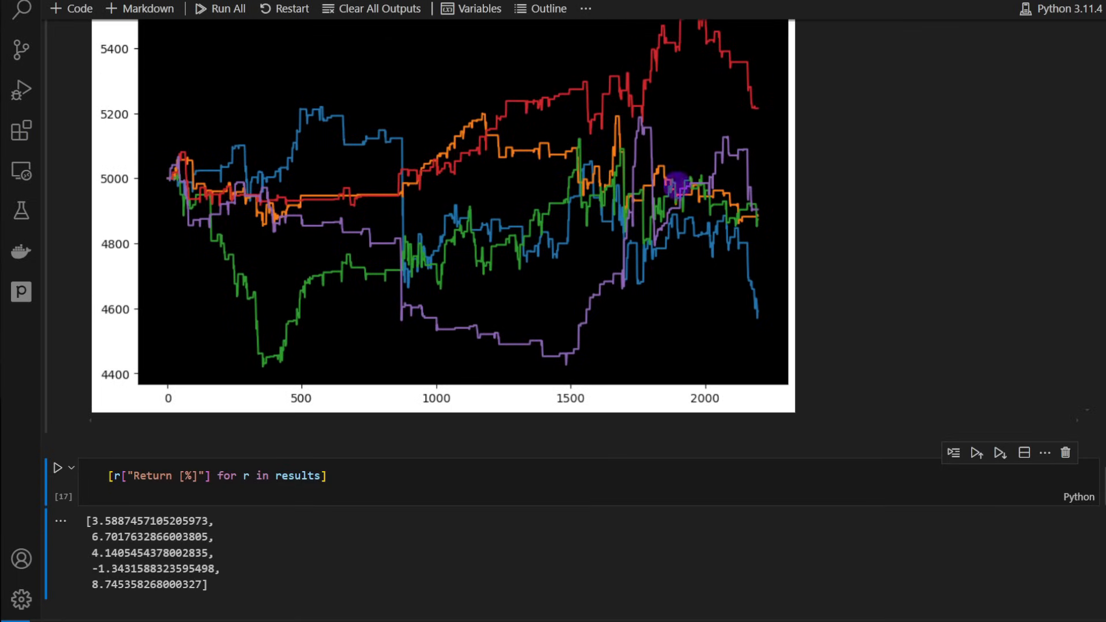
scroll(down, 3)
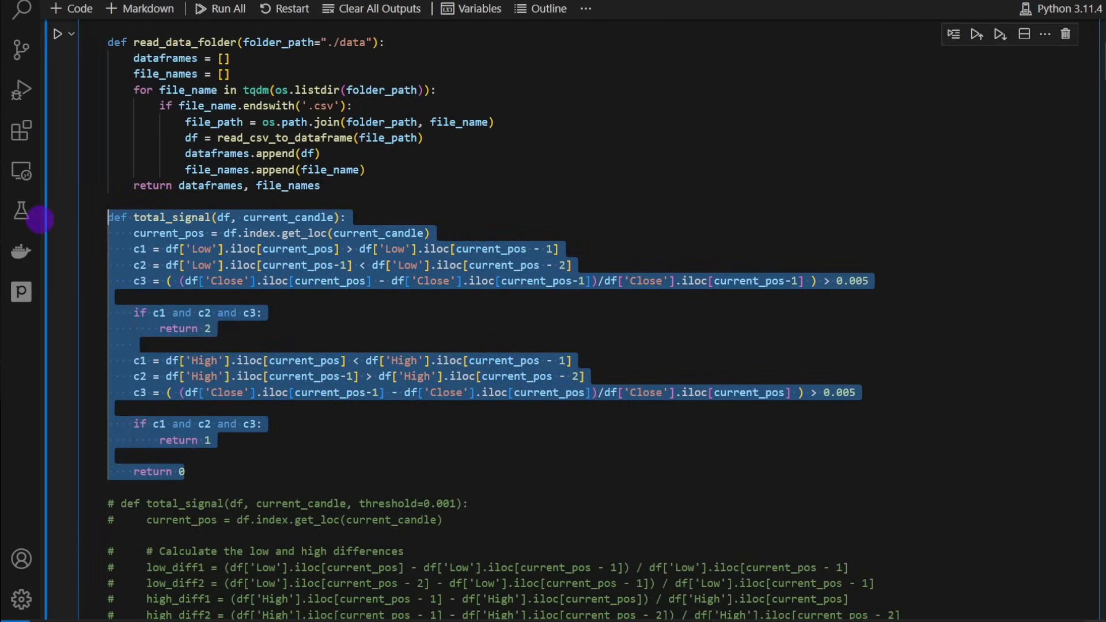
Comment out the simple candle-pattern total_signal function body
key(ctrl+/)
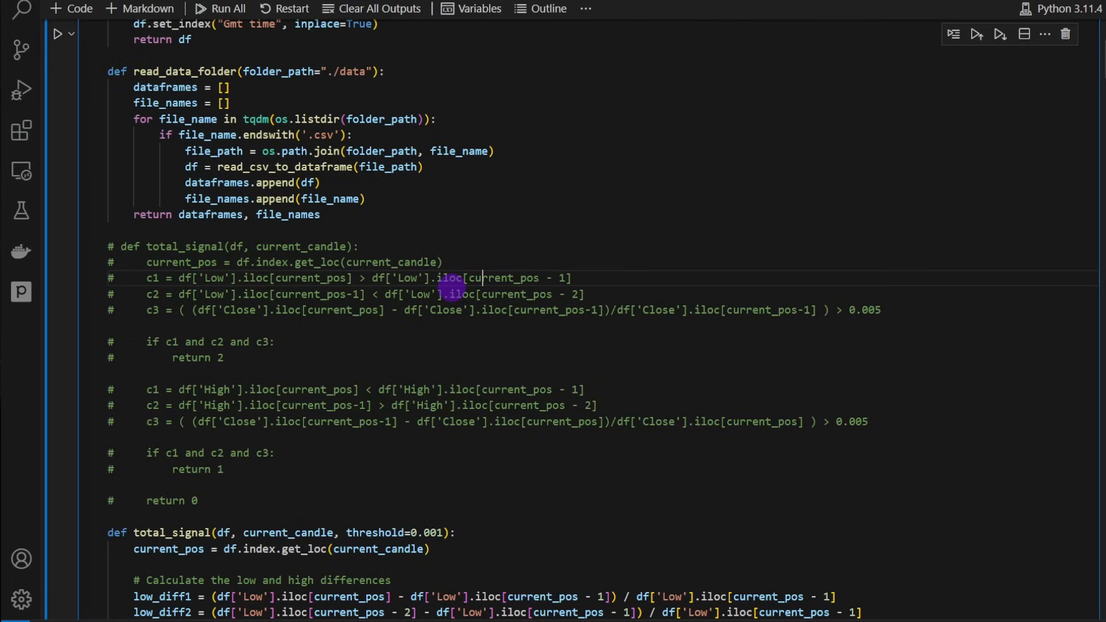
double_click(407, 277)
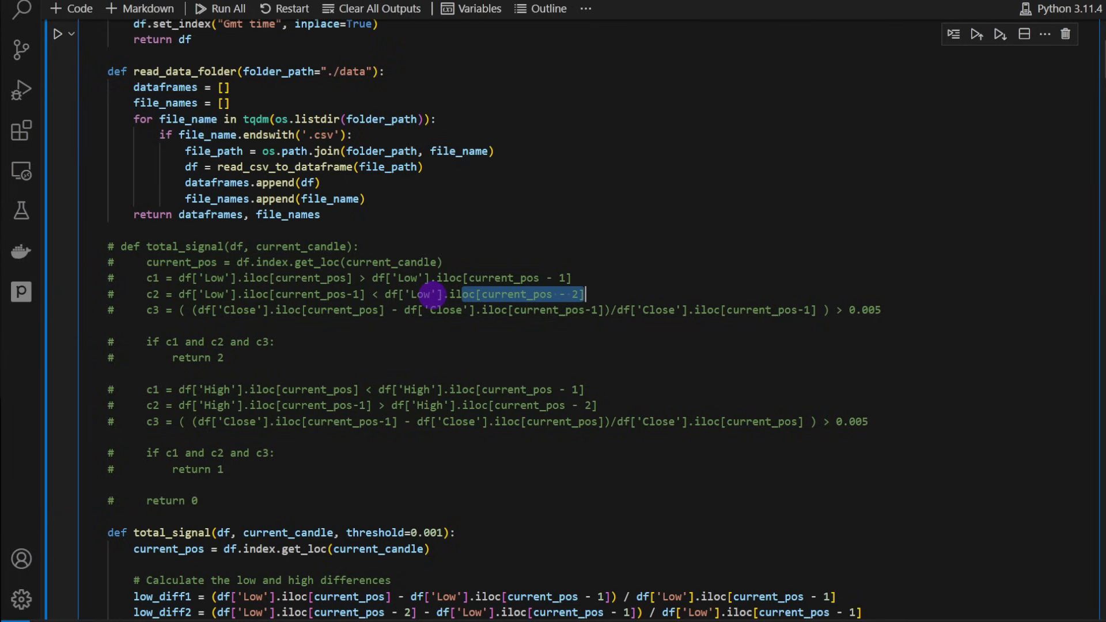
scroll(down, 3)
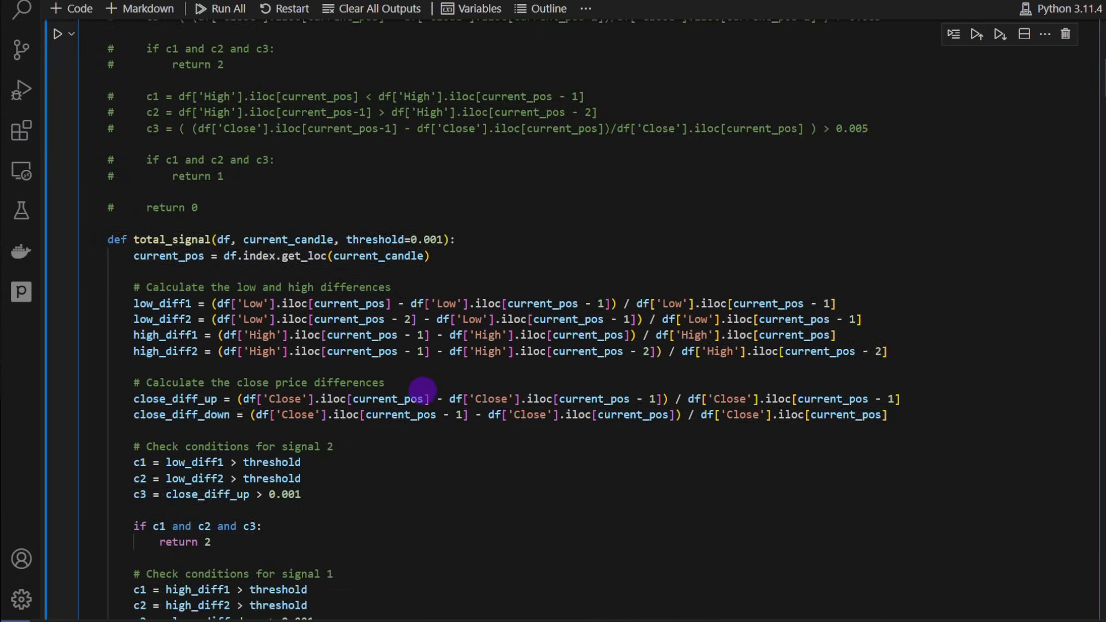
scroll(down, 3)
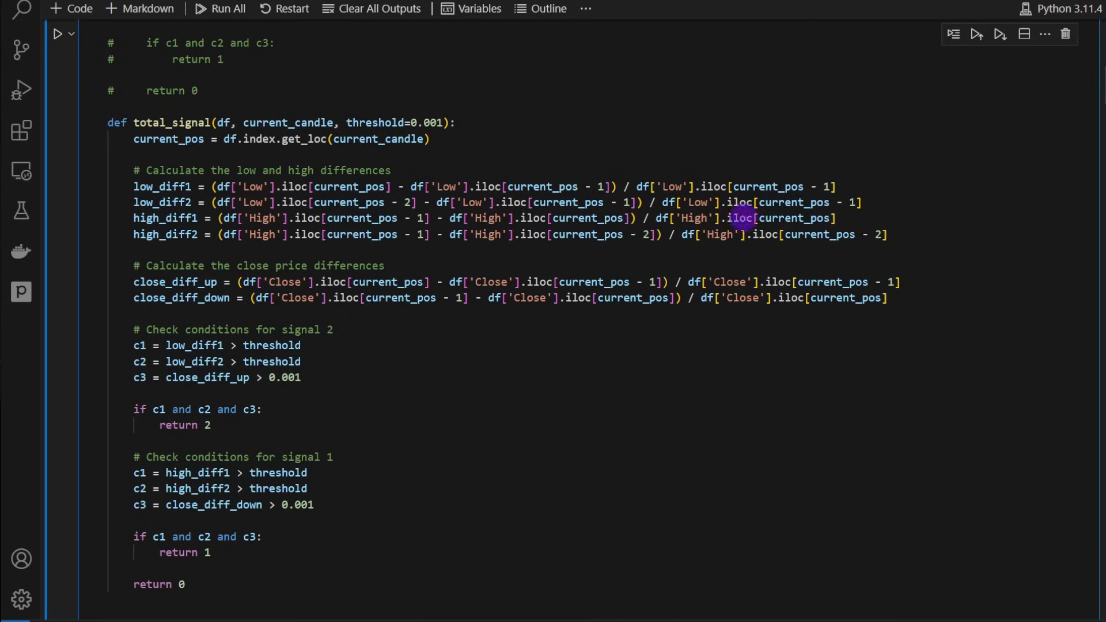
scroll(up, 3)
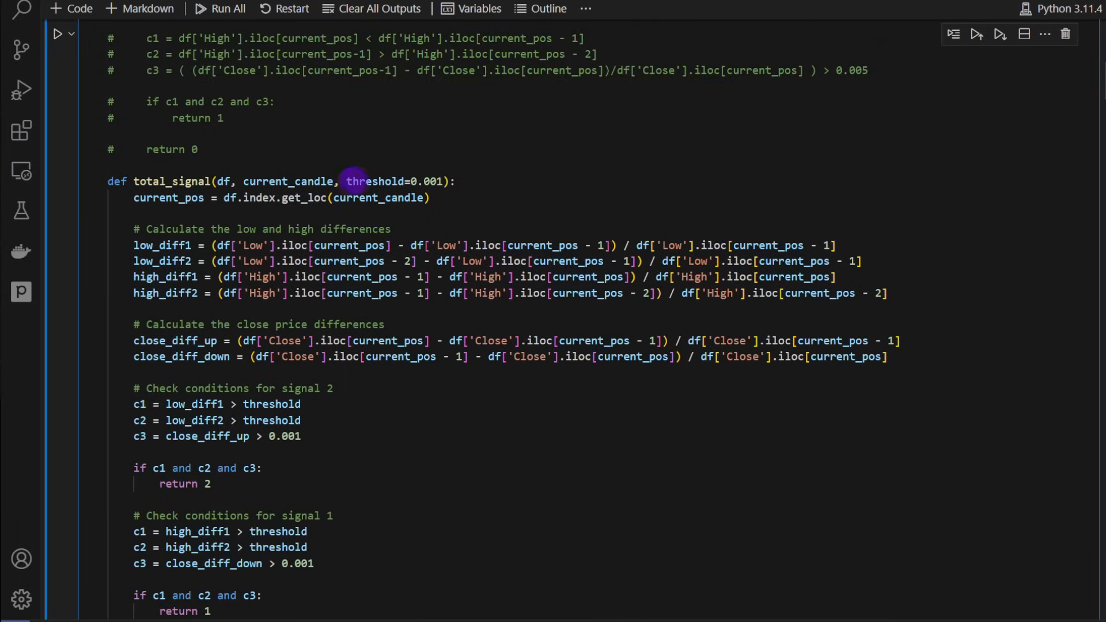
Re-enable the thresholded total_signal variant with threshold=0.001 as live code
double_click(372, 181)
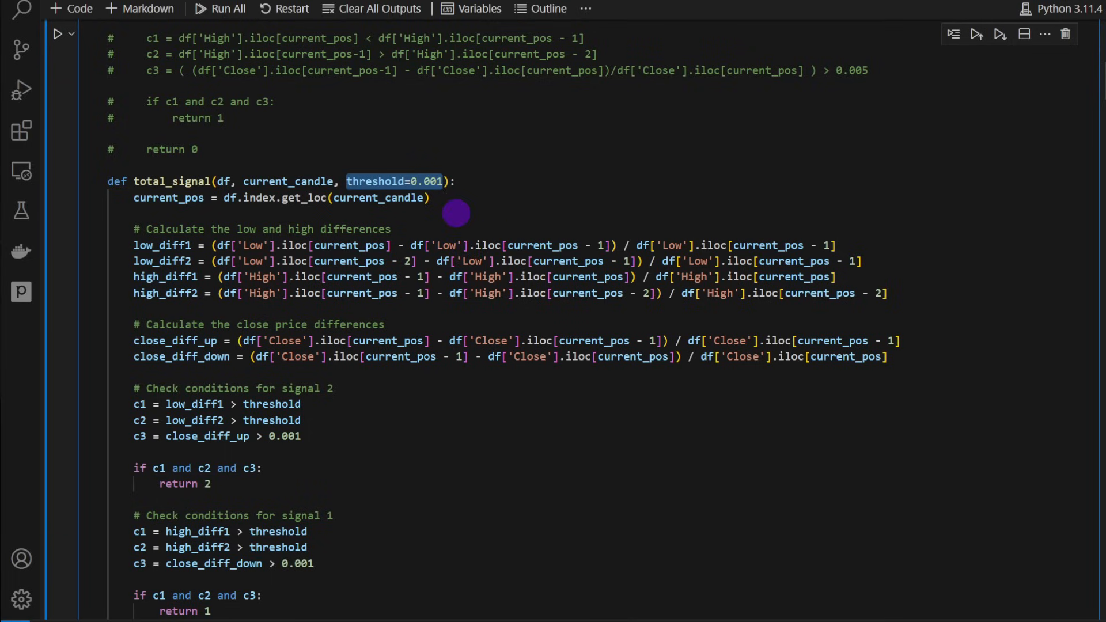
scroll(down, 3)
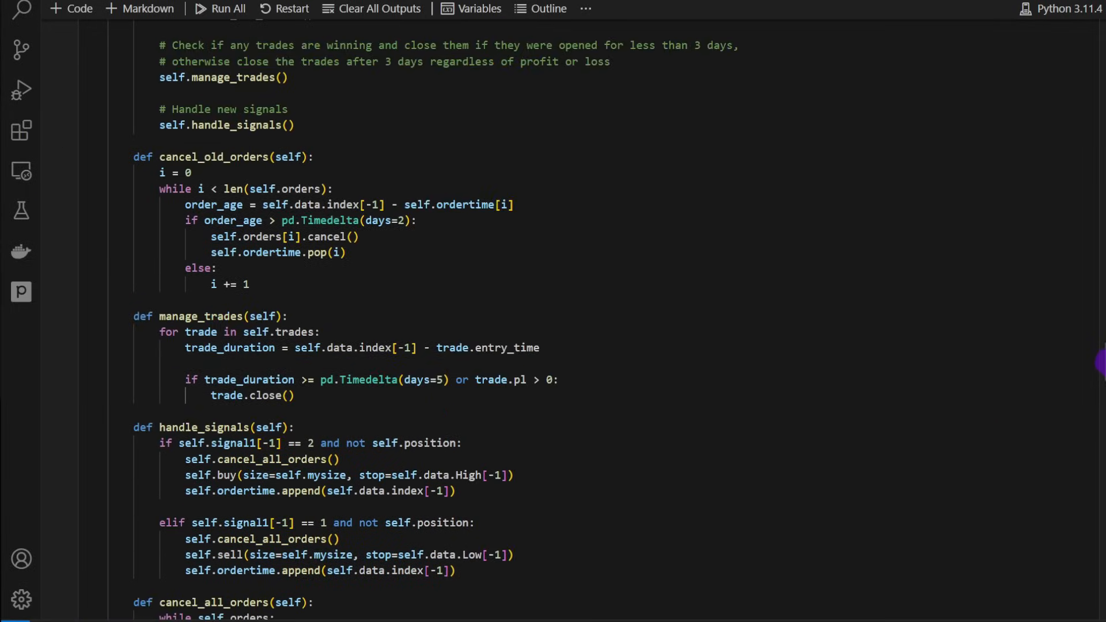
scroll(down, 3)
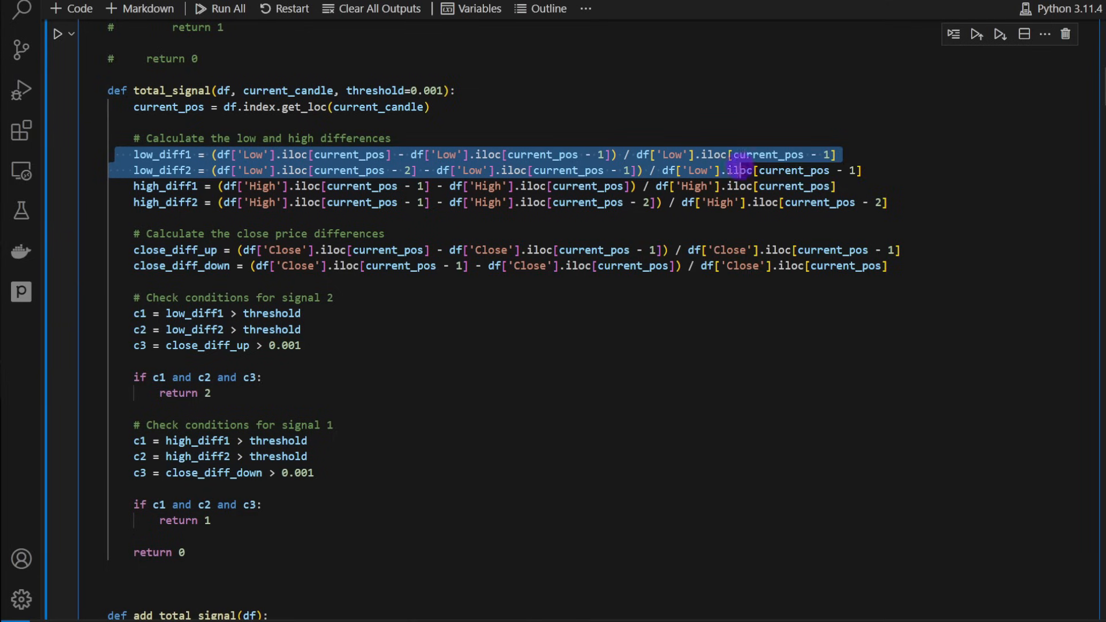
double_click(373, 90)
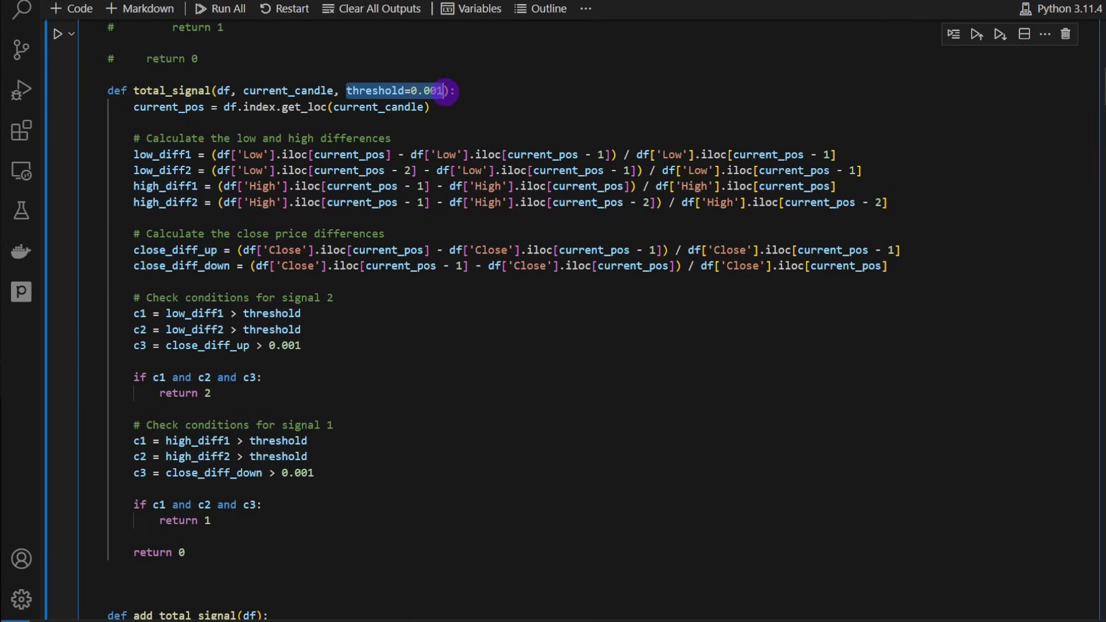
Rerun all cells and scroll to the aggregated stats showing 21.83% returns over 800 trades
scroll(down, 3)
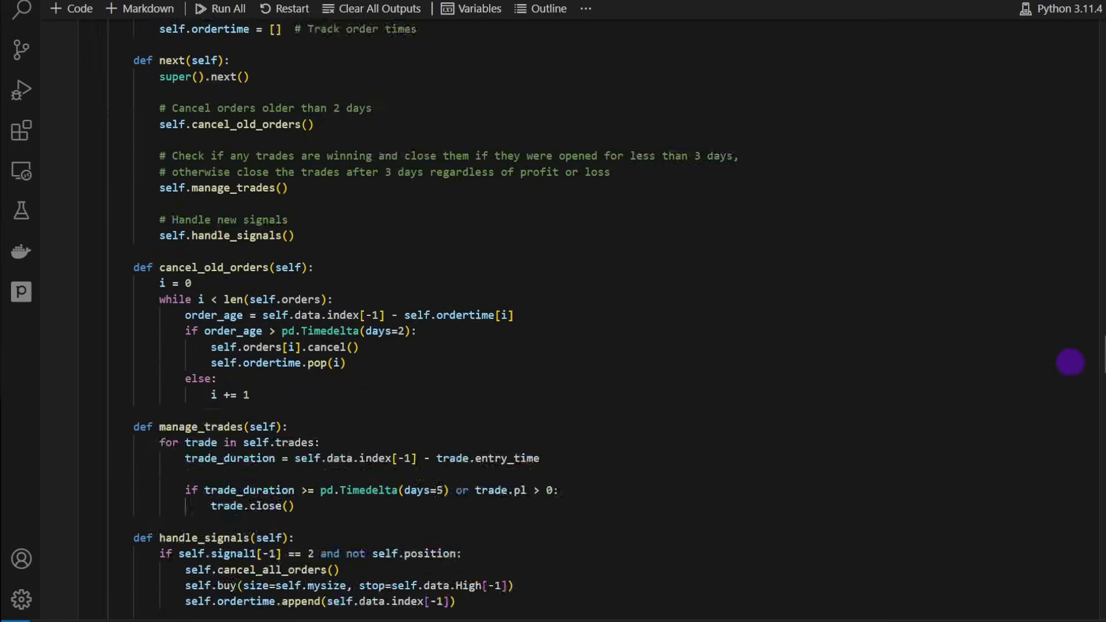
scroll(down, 3)
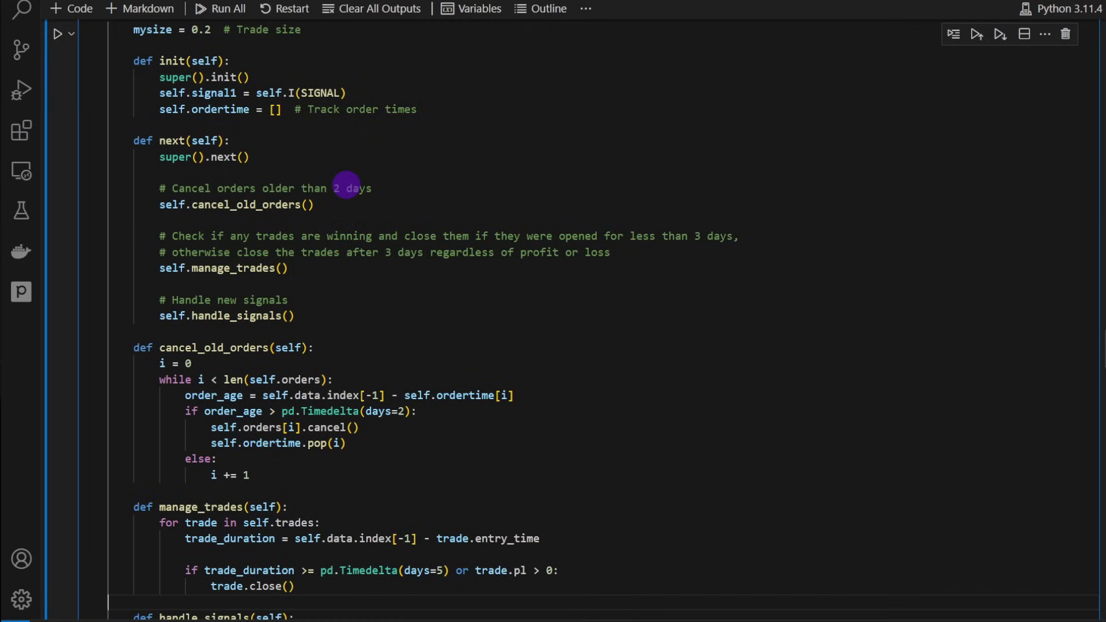
scroll(down, 3)
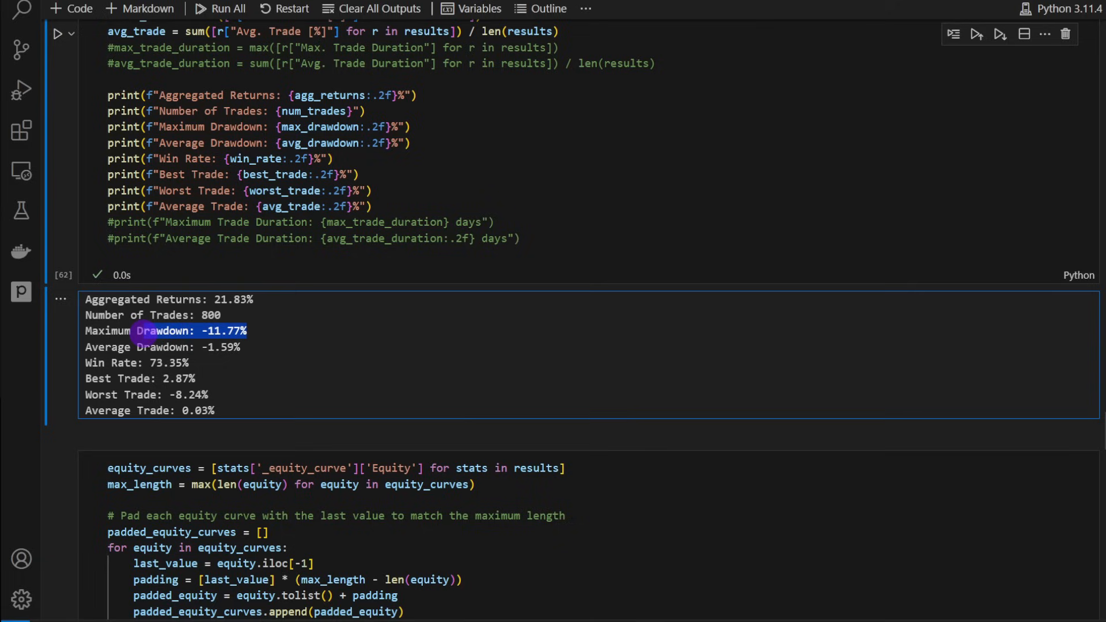
click(379, 347)
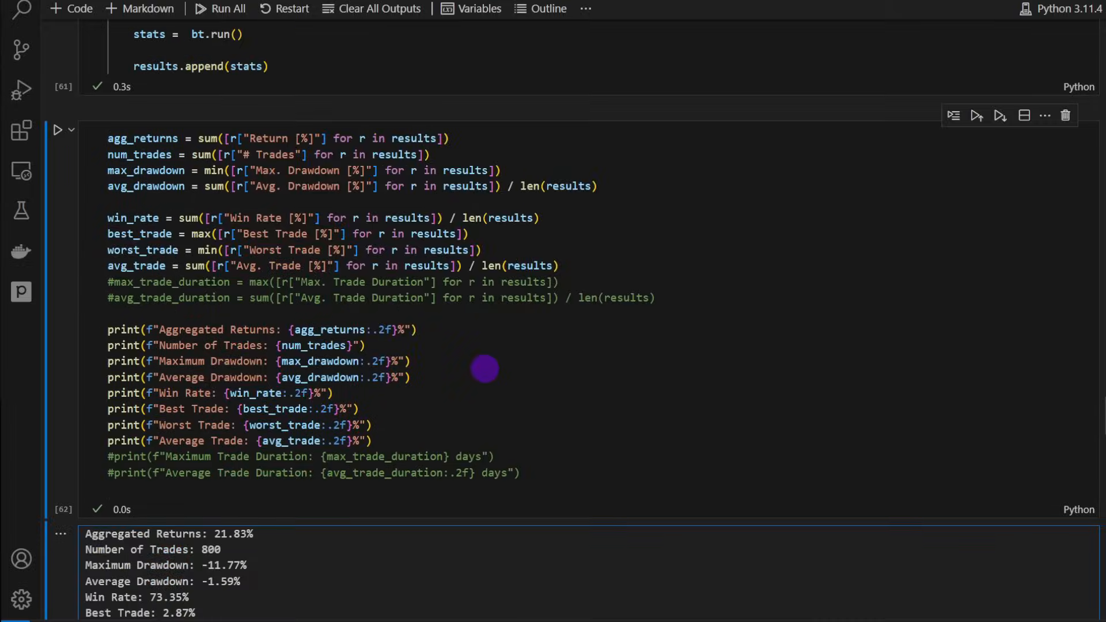
scroll(down, 3)
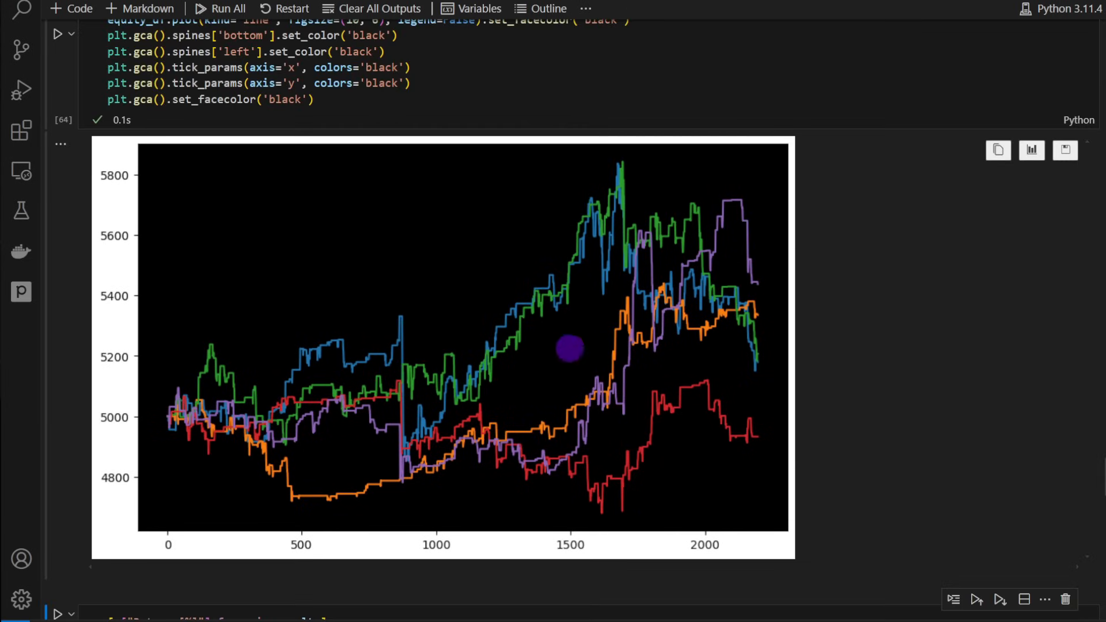
mouse_move(296, 416)
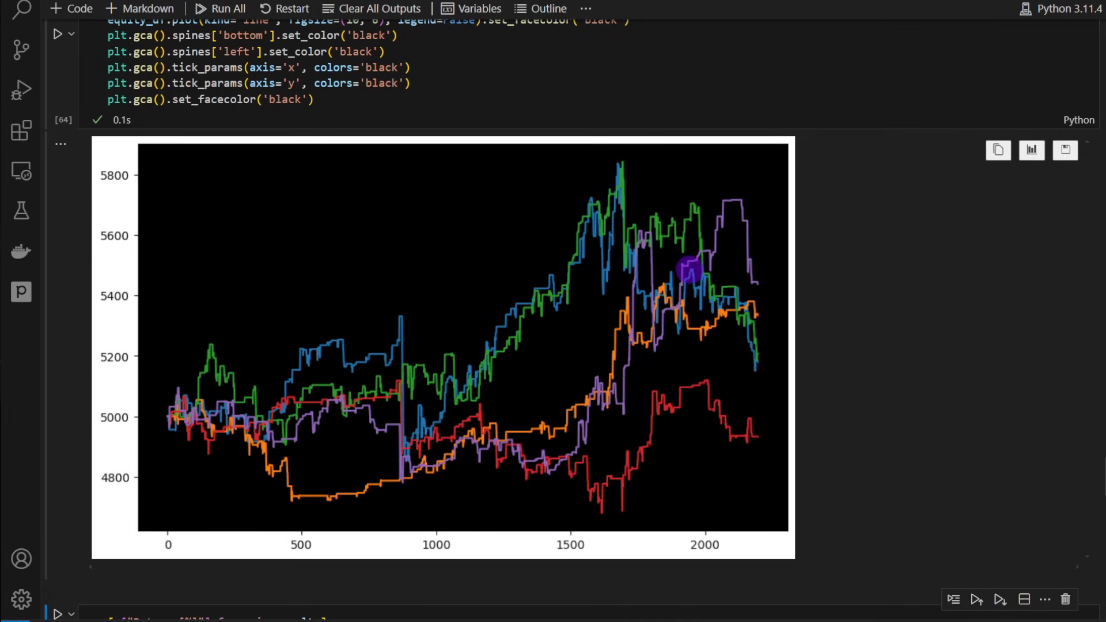
scroll(down, 3)
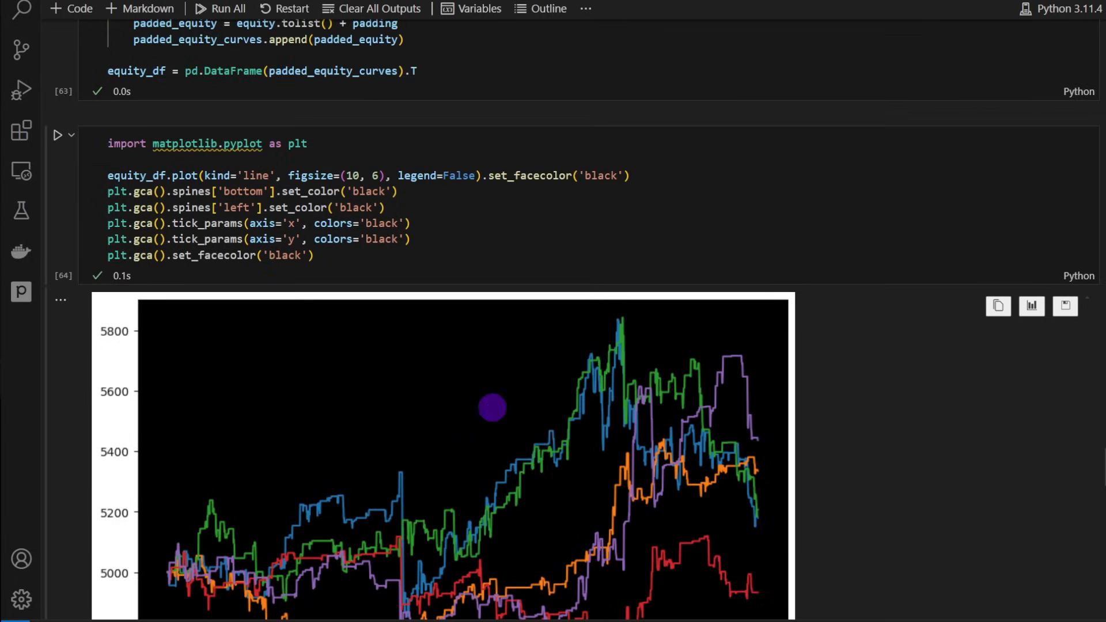
scroll(down, 3)
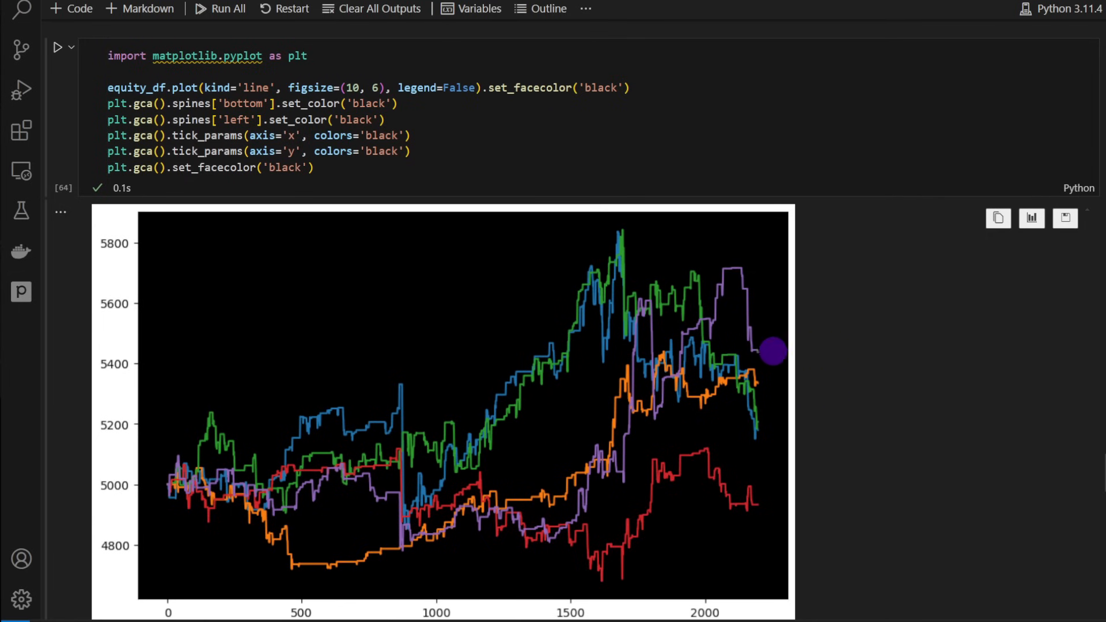